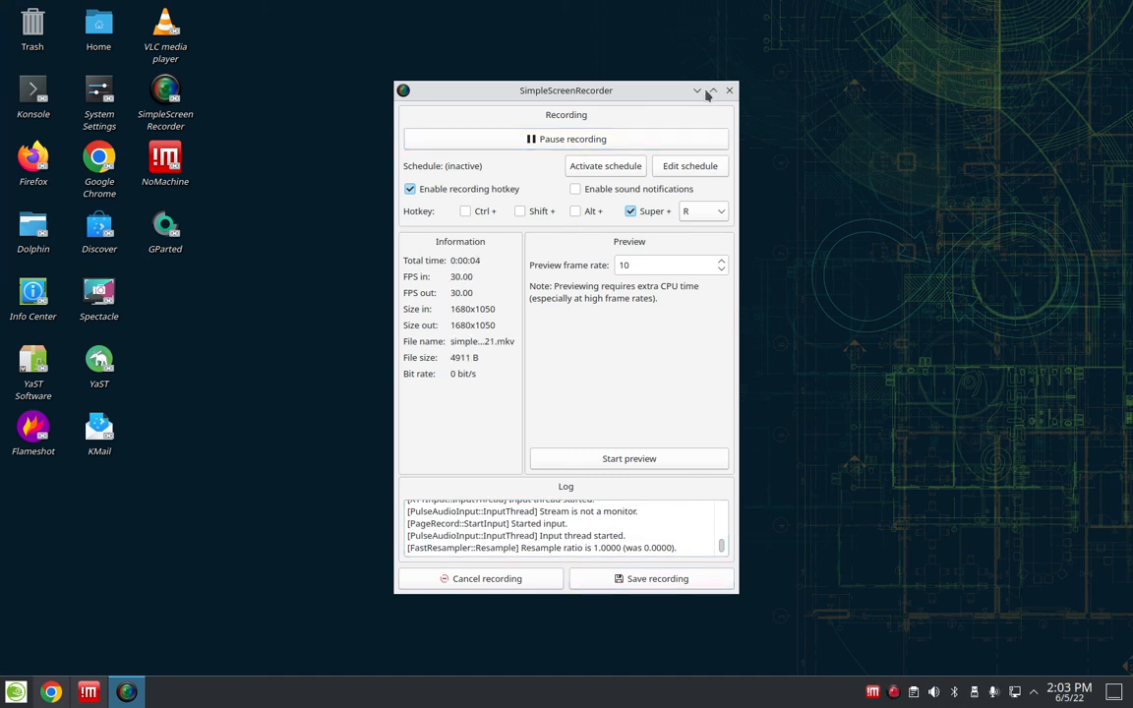
# Minimize the SimpleScreenRecorder window to clear the remote desktop view
pyautogui.click(712, 91)
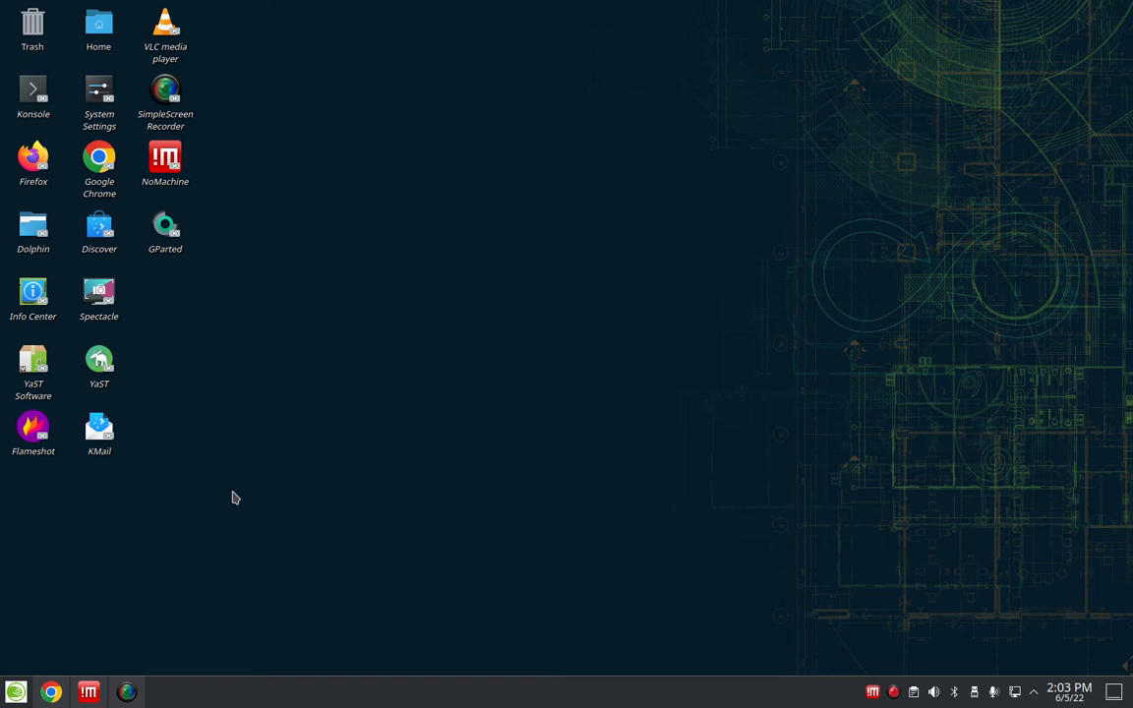
pyautogui.moveTo(330, 592)
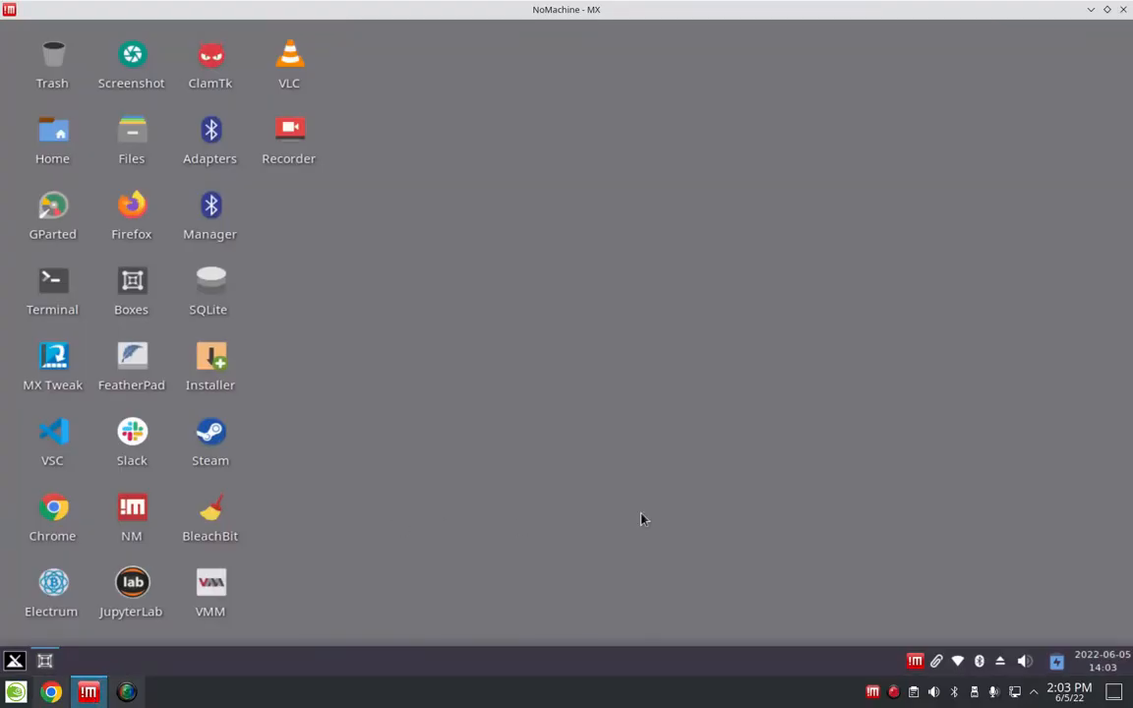
pyautogui.moveTo(508, 558)
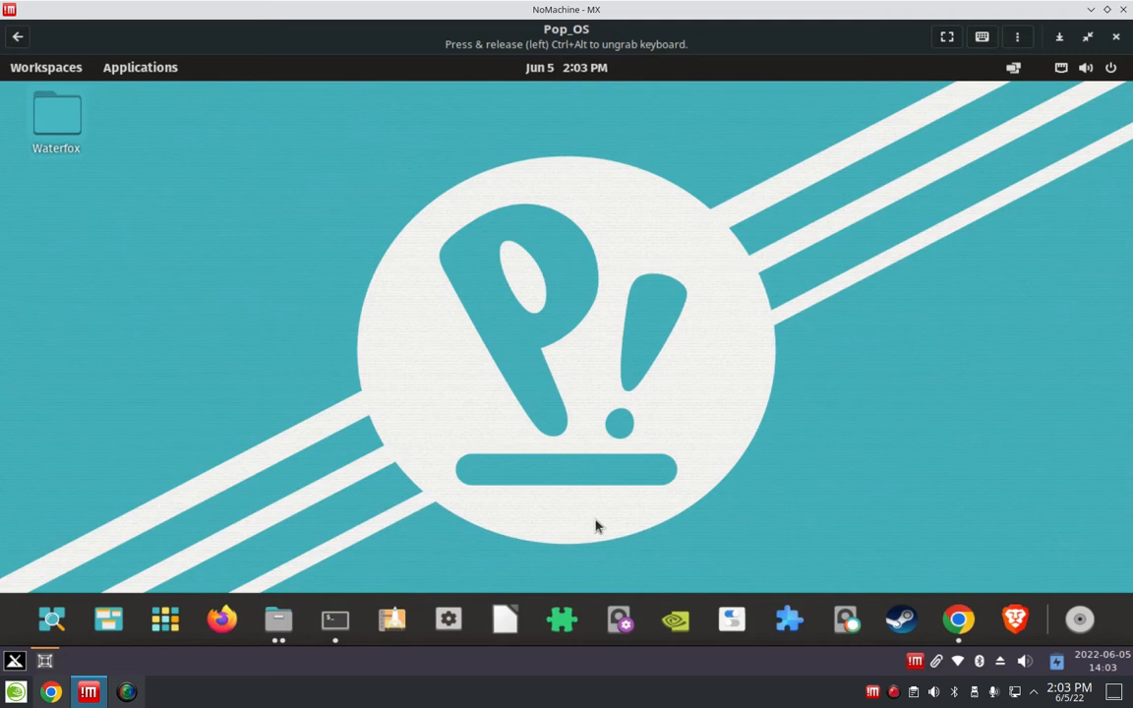
pyautogui.moveTo(958, 619)
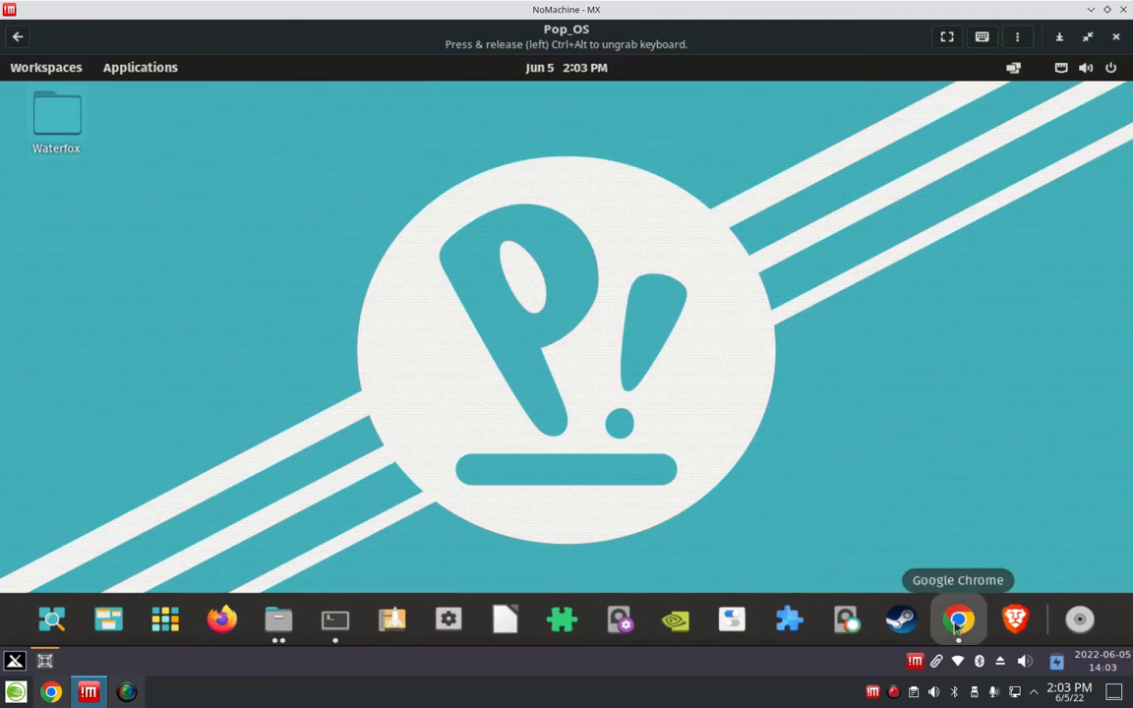
pyautogui.click(956, 617)
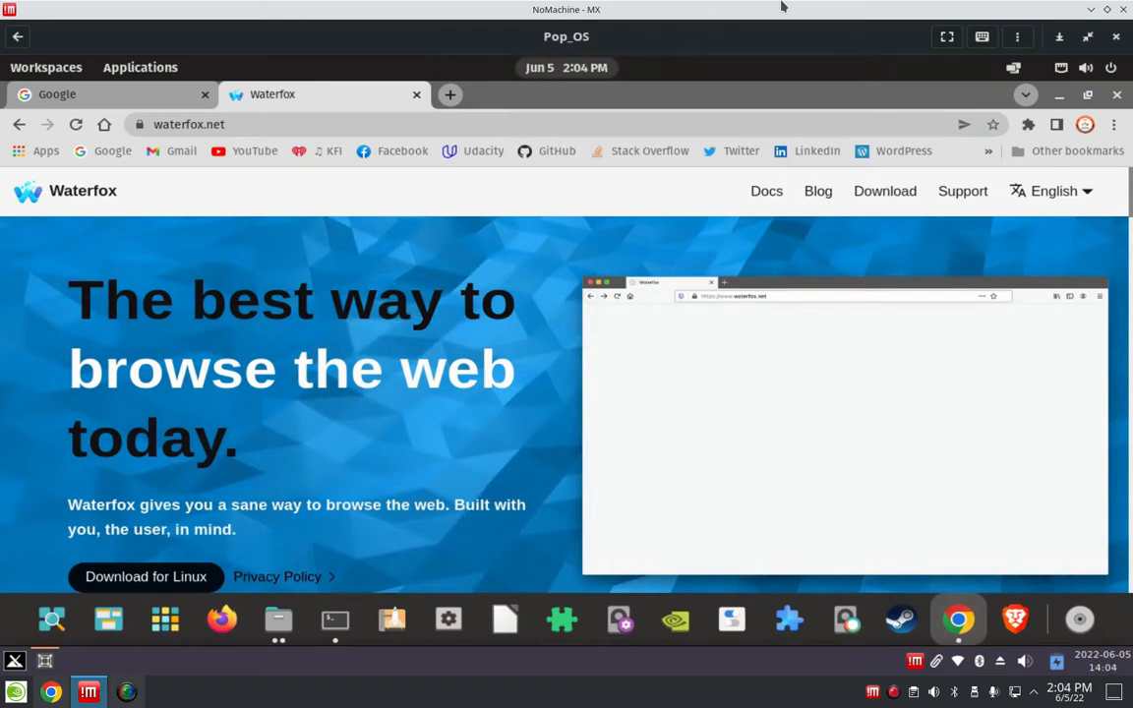
pyautogui.moveTo(146, 576)
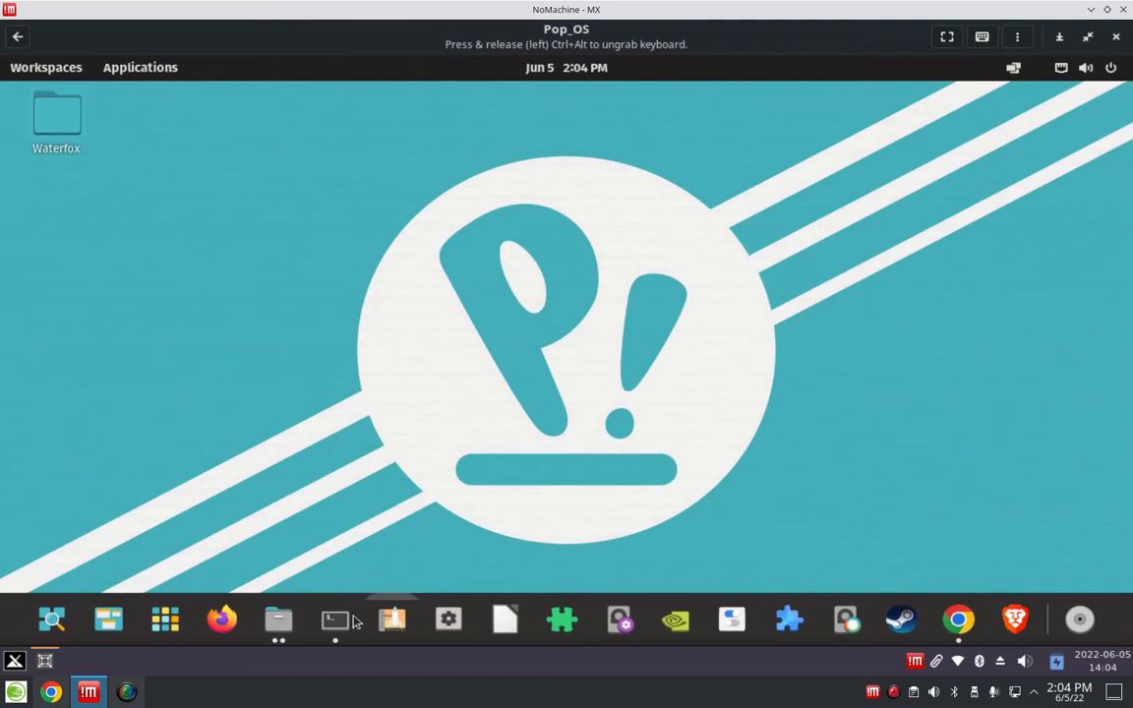
# List the Downloads folder with ls -a to show the Waterfox tar.bz2 archive
pyautogui.click(334, 619)
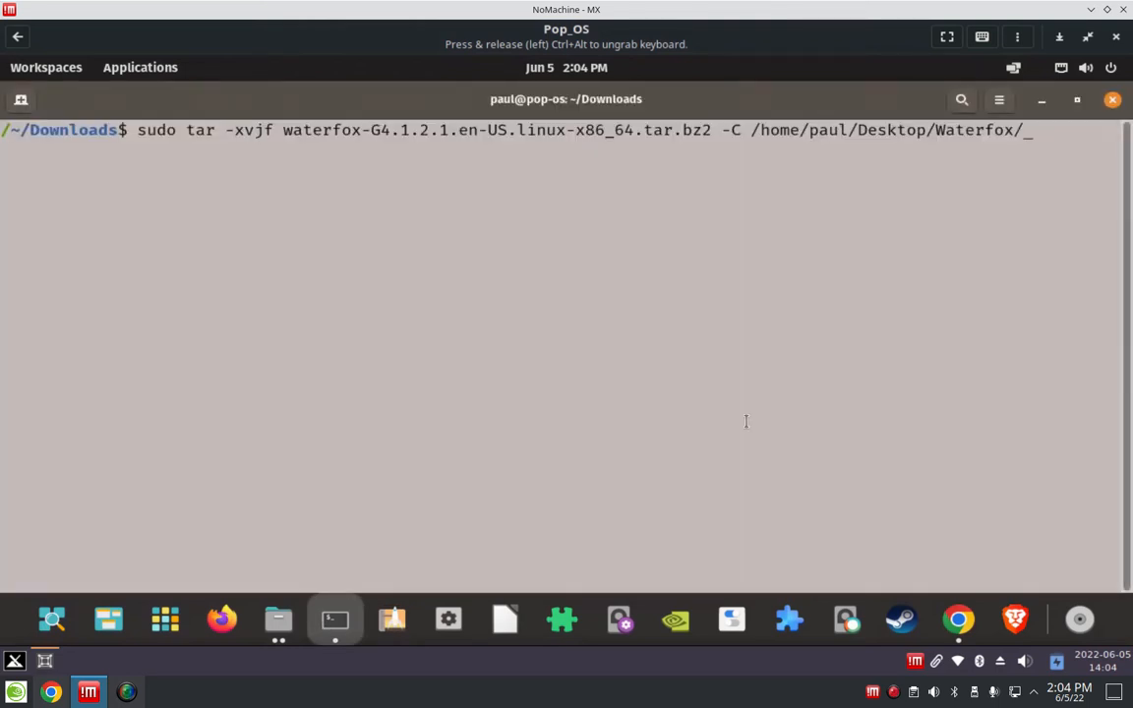
pyautogui.press('BackSpace')
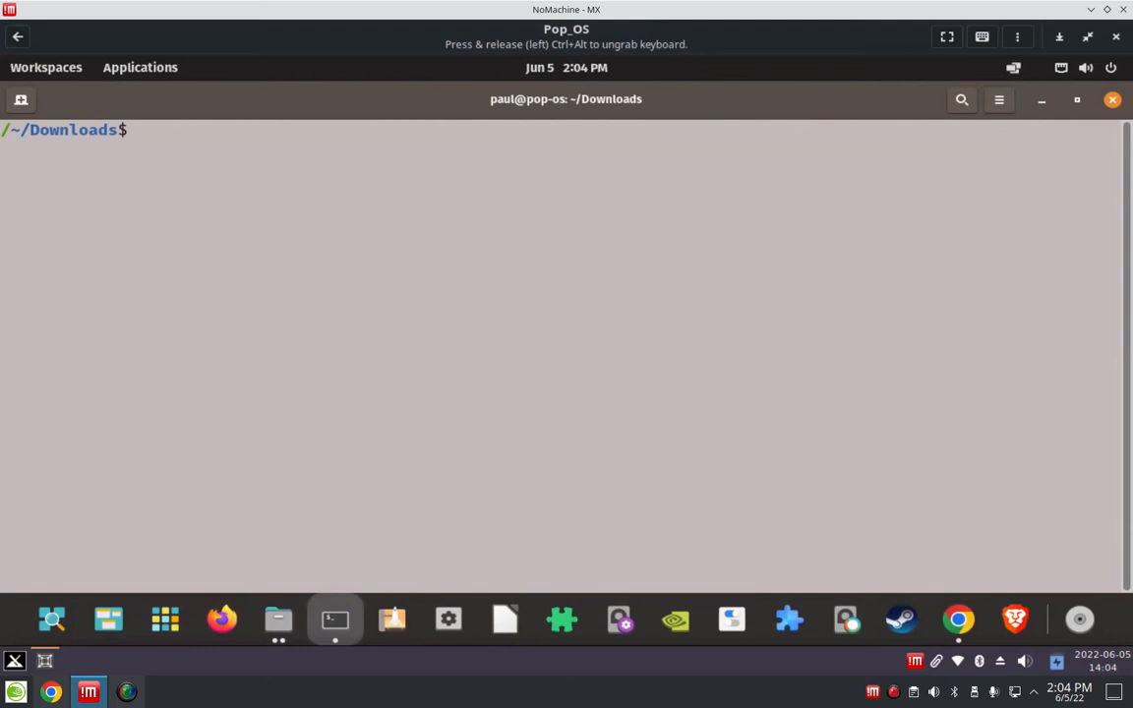
pyautogui.write('ls -a')
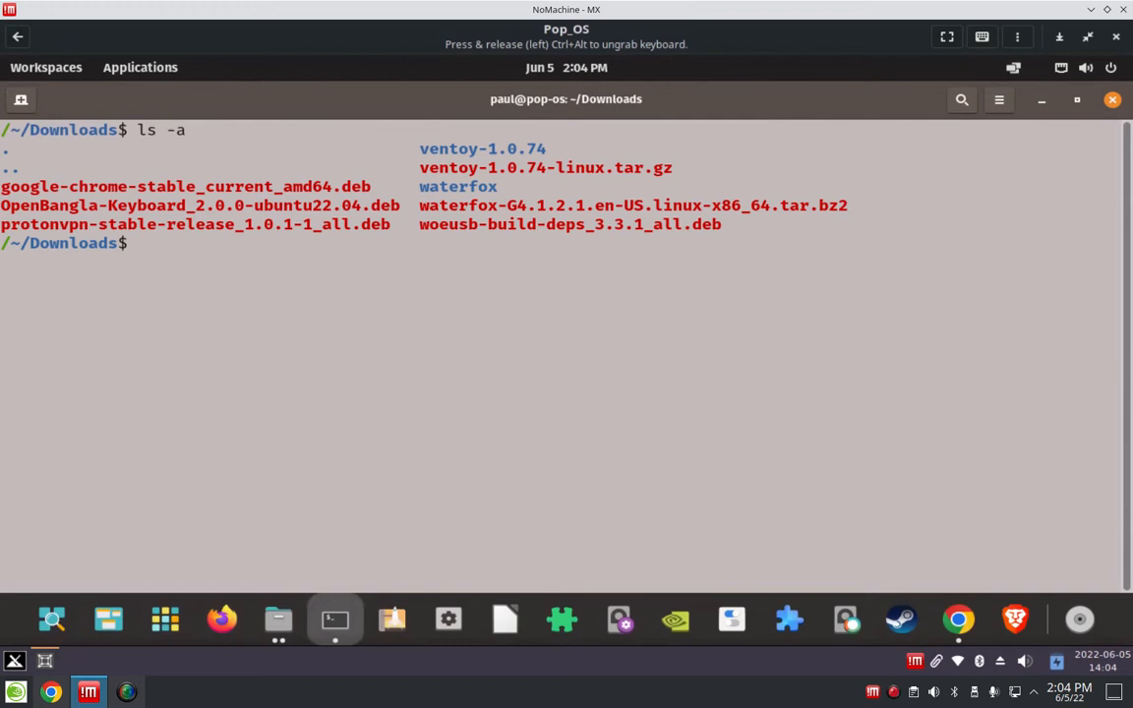
# Begin the extraction command sudo tar -xvjf waterfox_ for the archive
pyautogui.write('sudo')
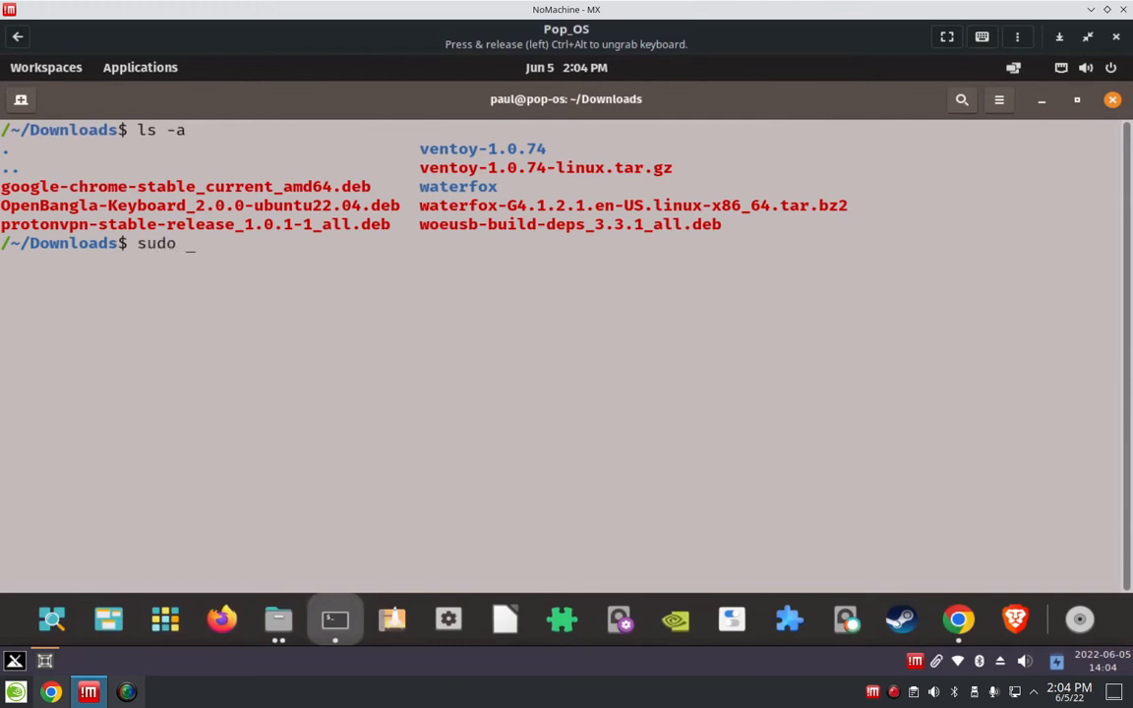
pyautogui.write('tr')
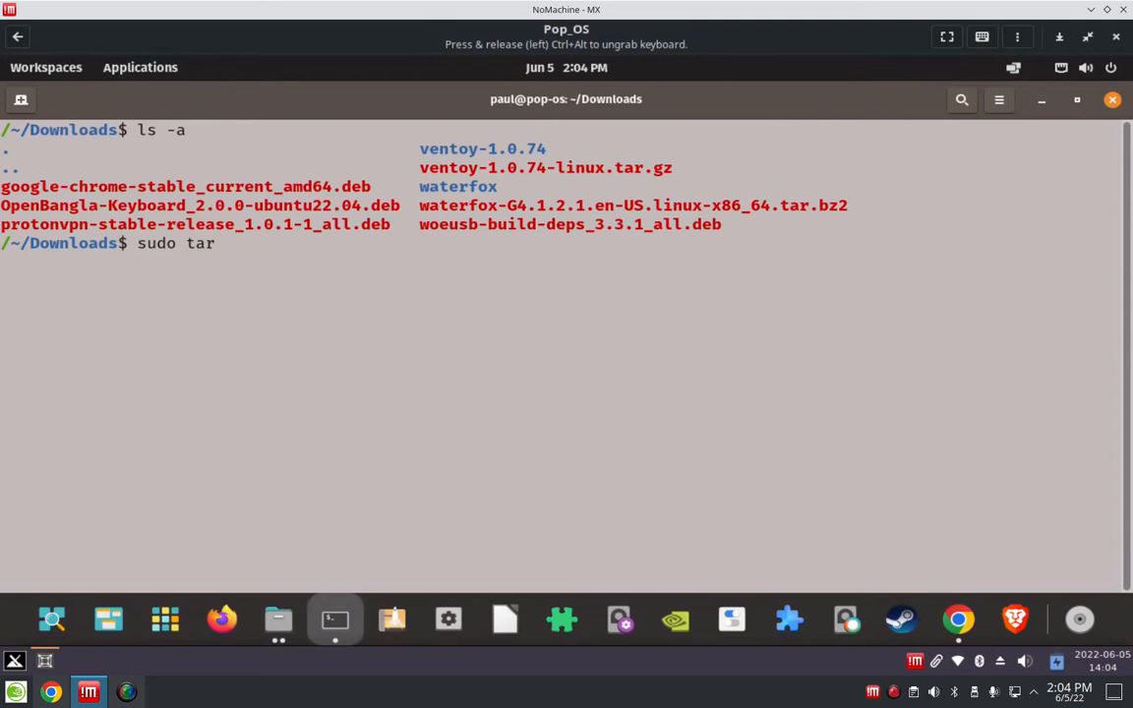
pyautogui.write('-')
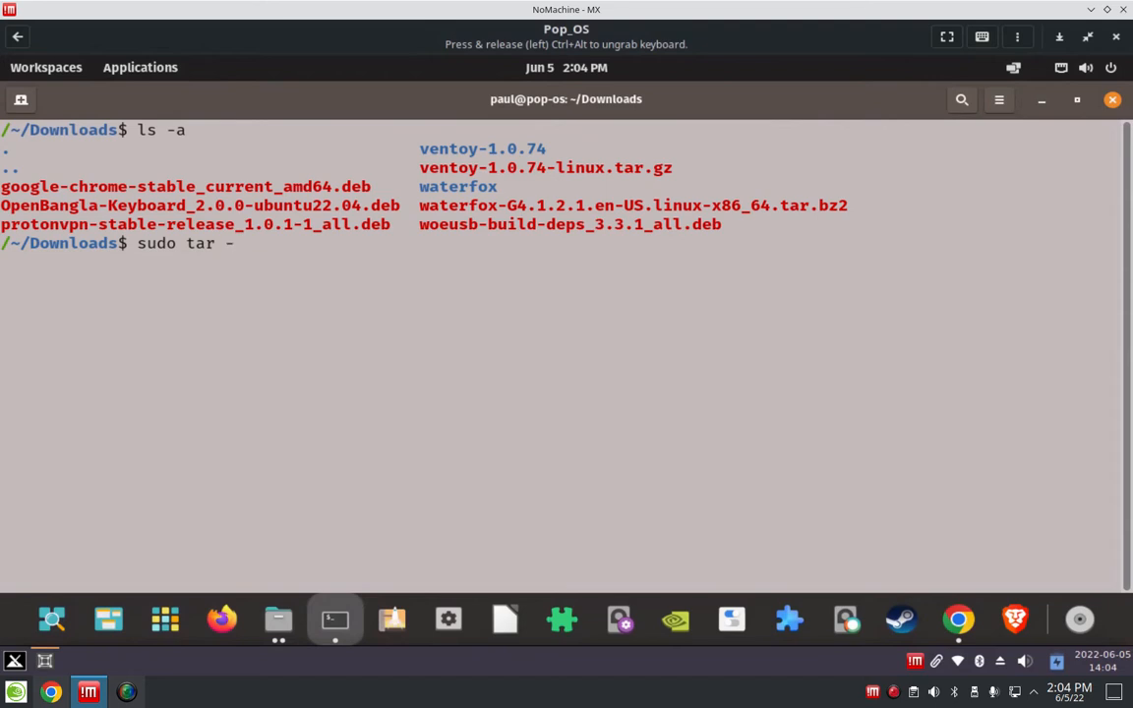
pyautogui.write('x')
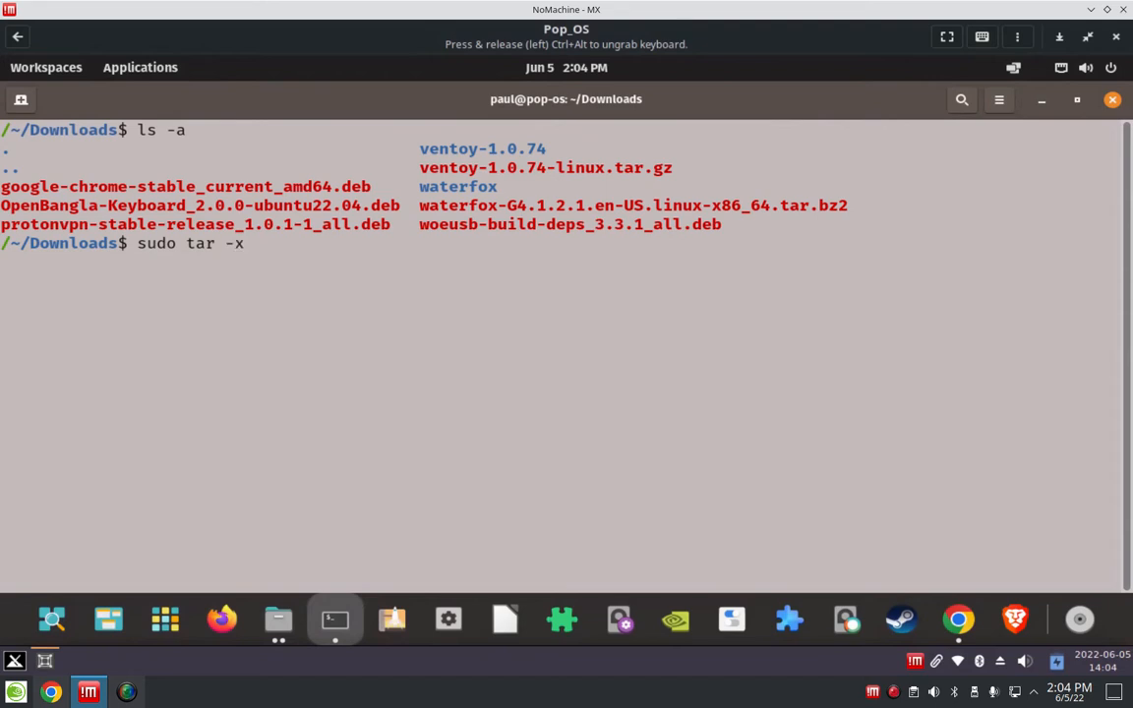
pyautogui.write('v')
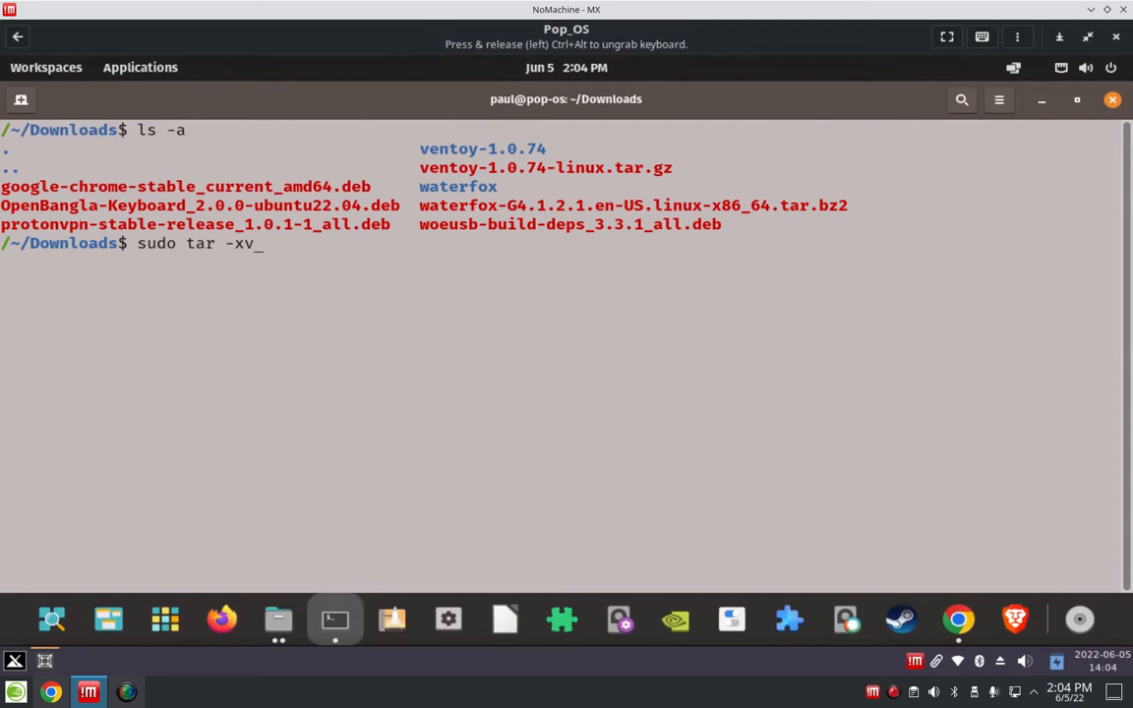
pyautogui.write('j')
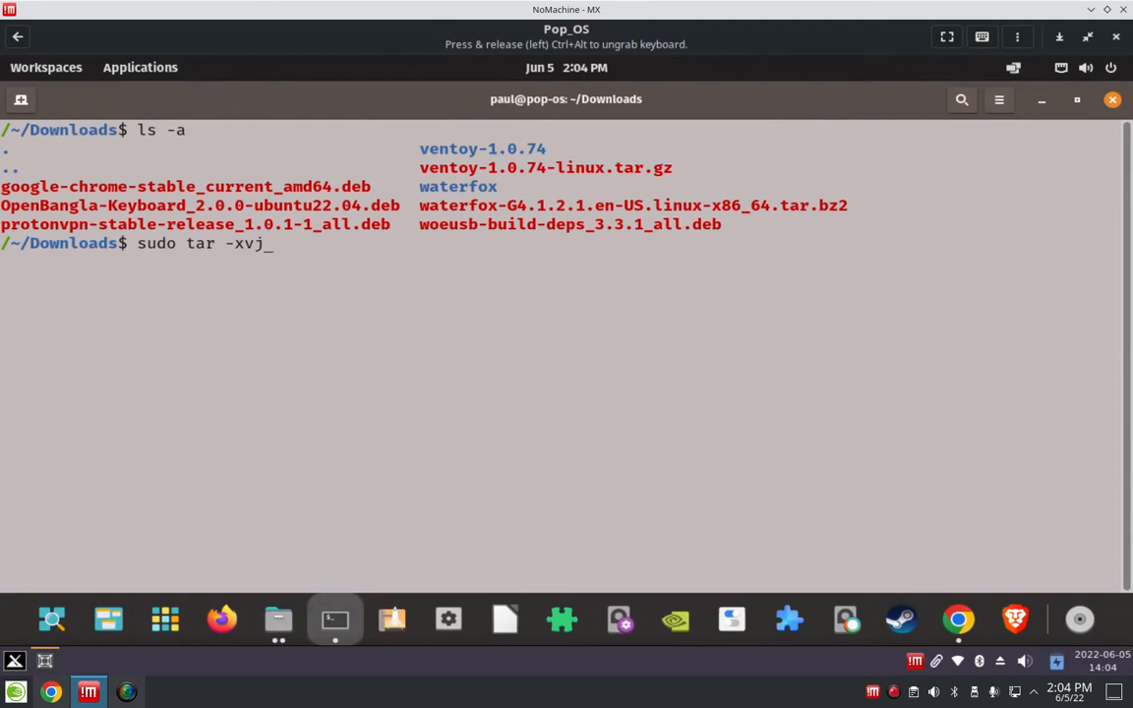
pyautogui.write('f')
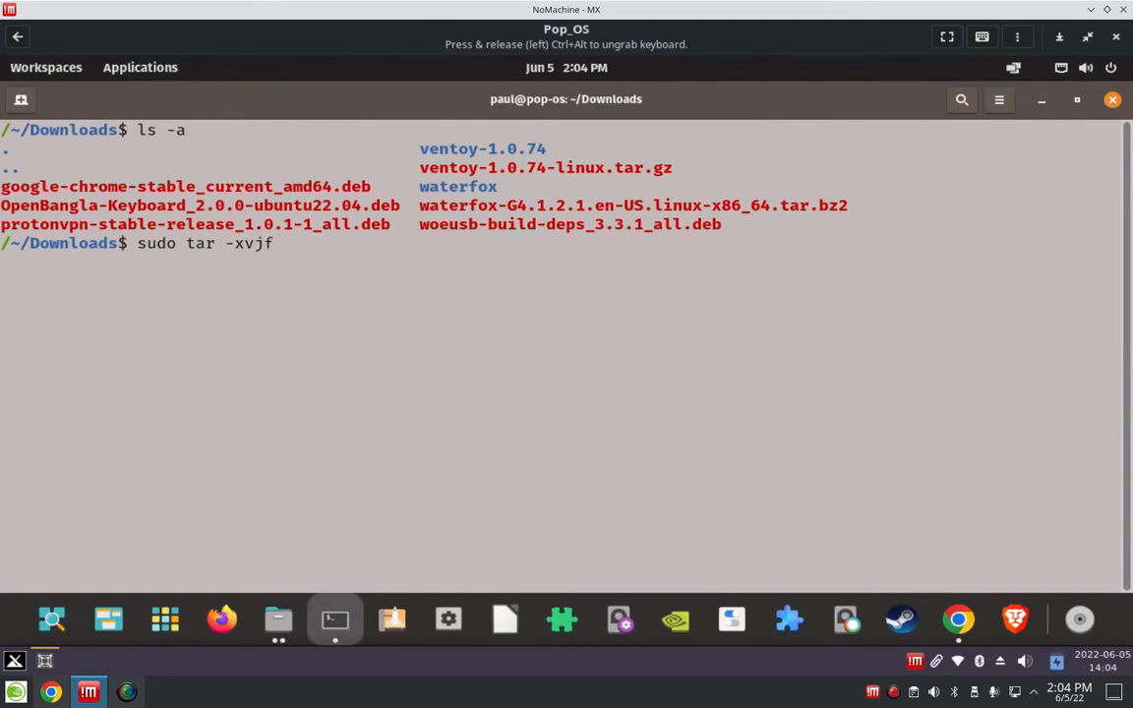
pyautogui.write('waterfox_')
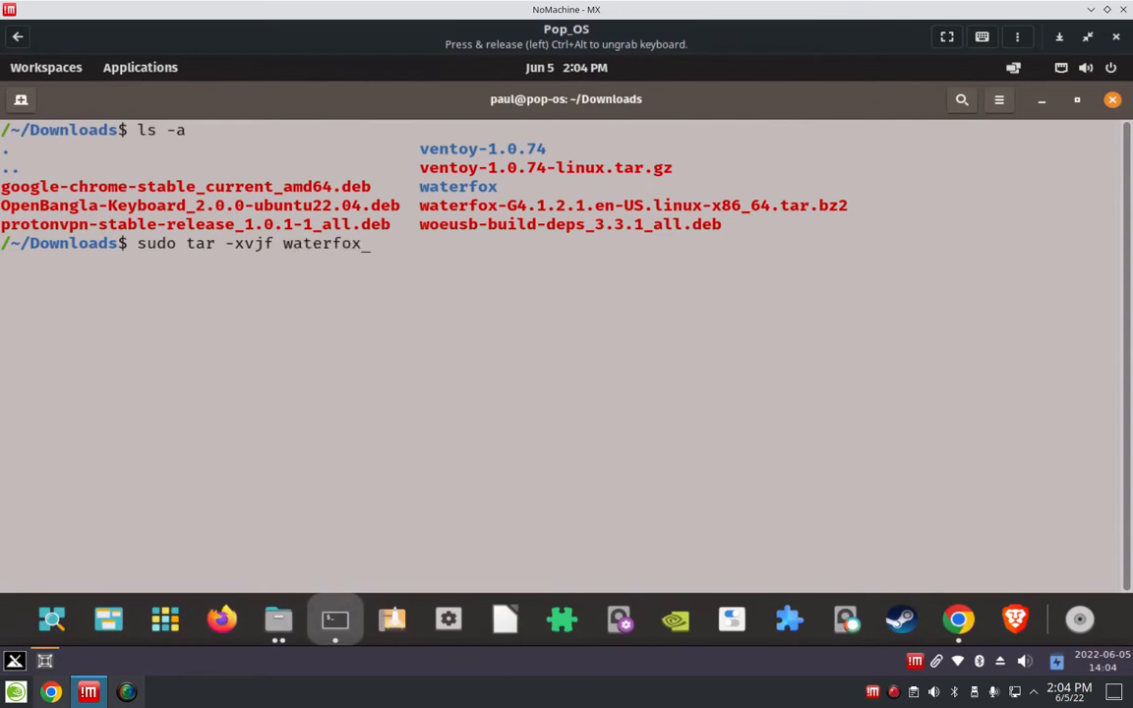
# Complete the archive name and add the -C target starting with /home/
pyautogui.press('Tab')
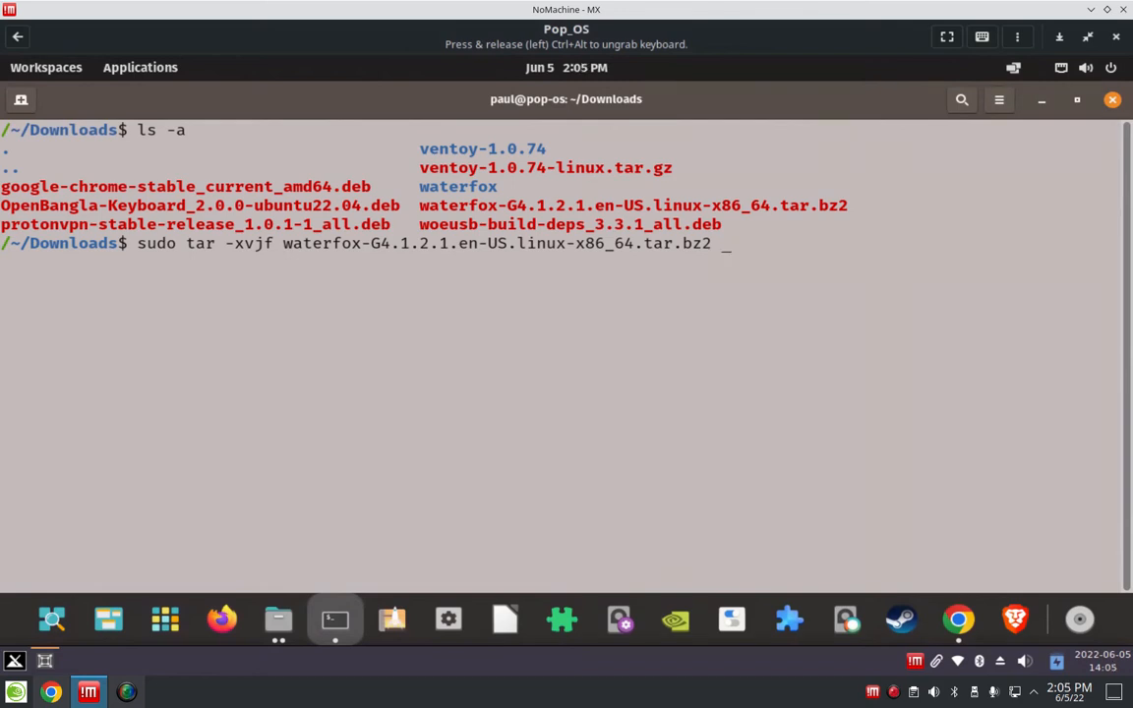
pyautogui.write('-')
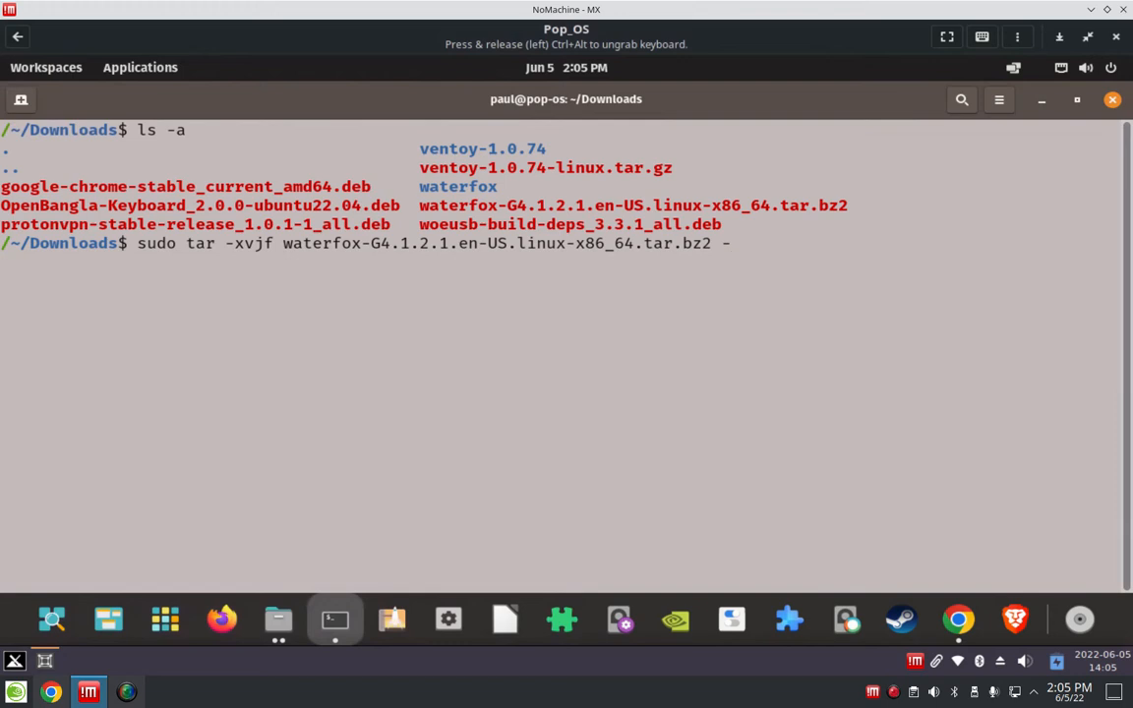
pyautogui.write('C')
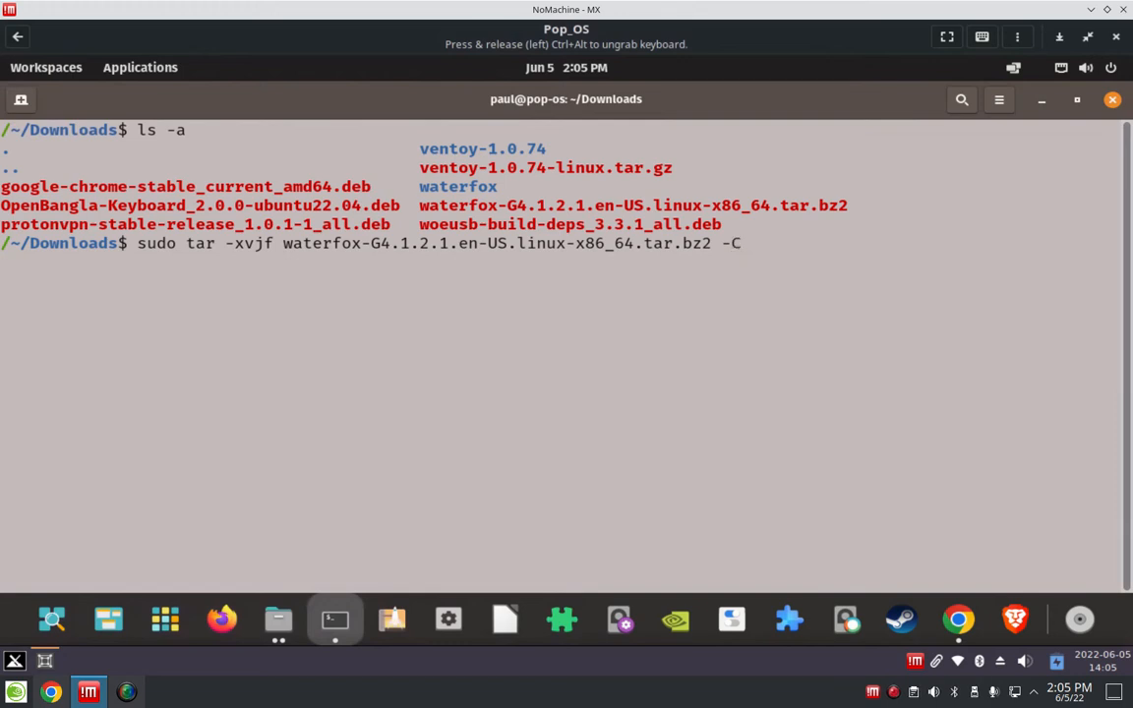
pyautogui.write('/')
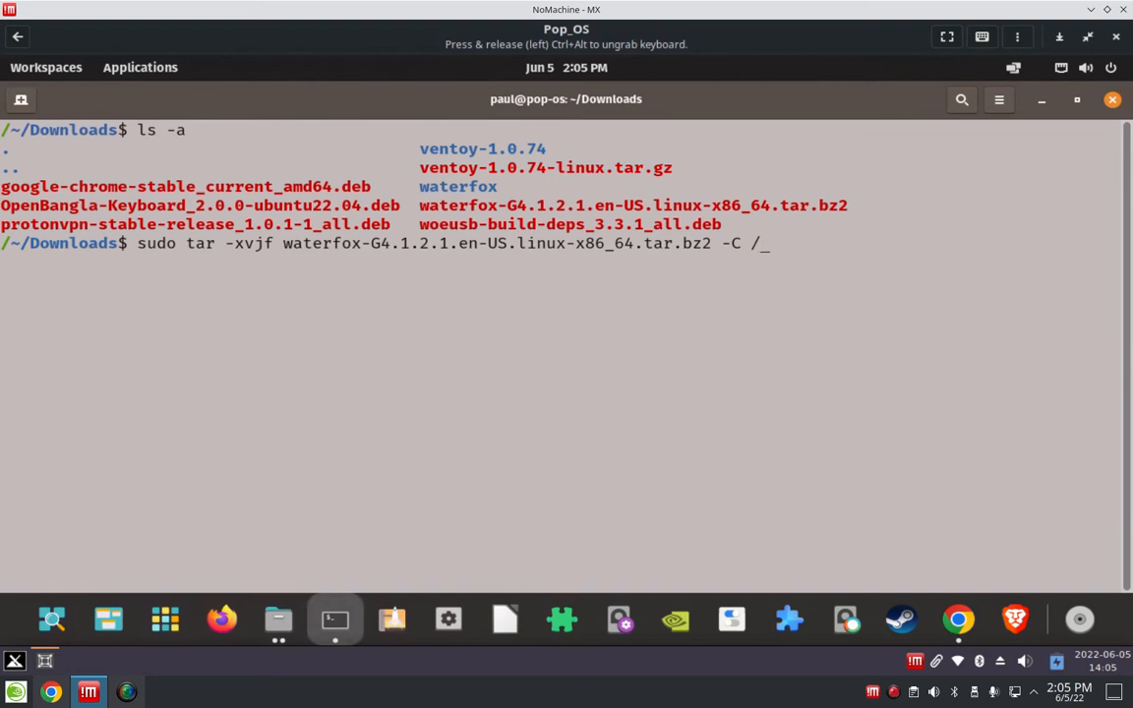
pyautogui.write('h')
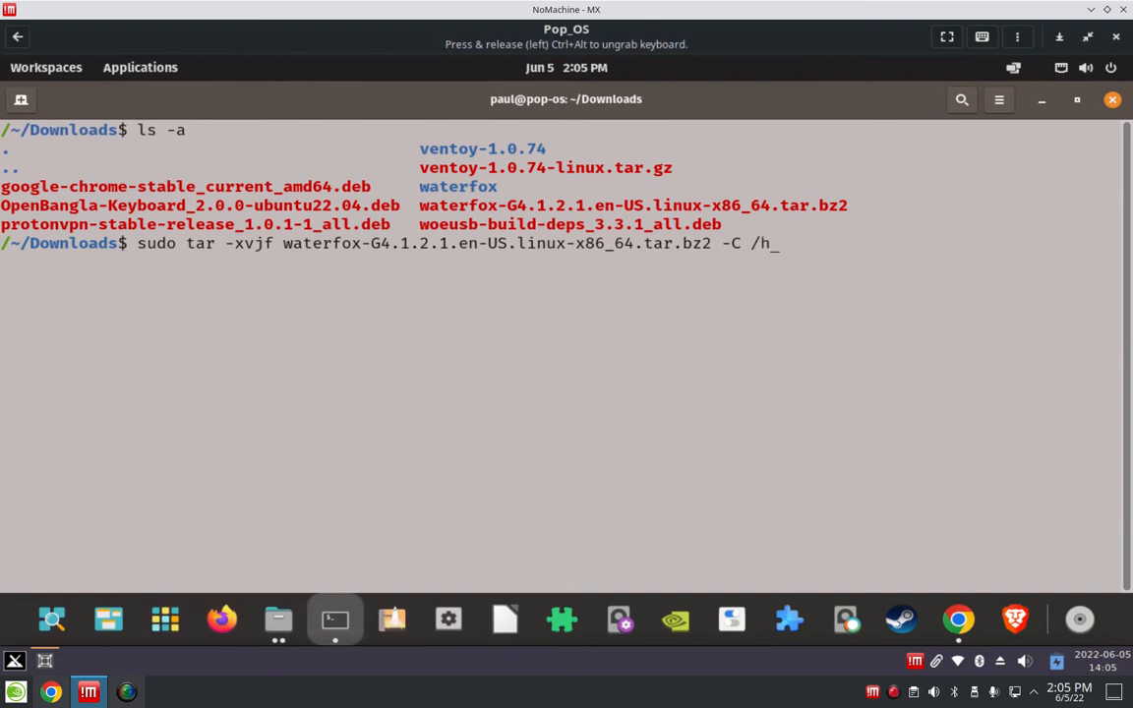
pyautogui.write('ome/')
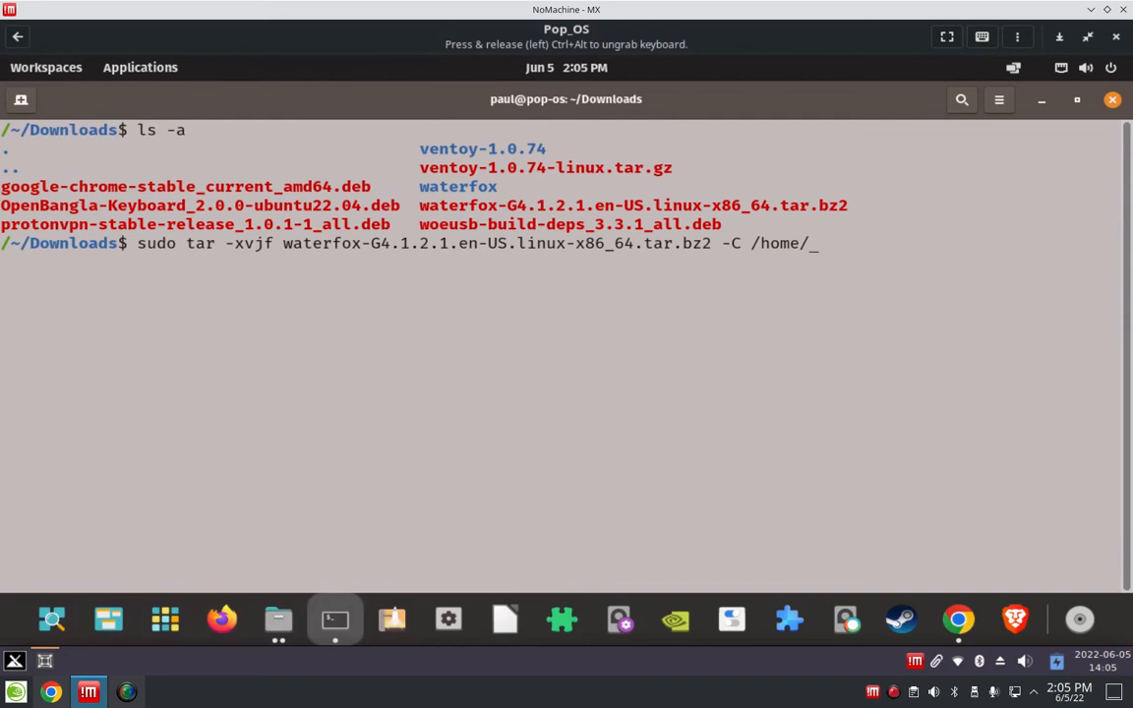
# Finish the target path as /home/paul/Desktop/Waterfox/ for the extraction
pyautogui.write('pa')
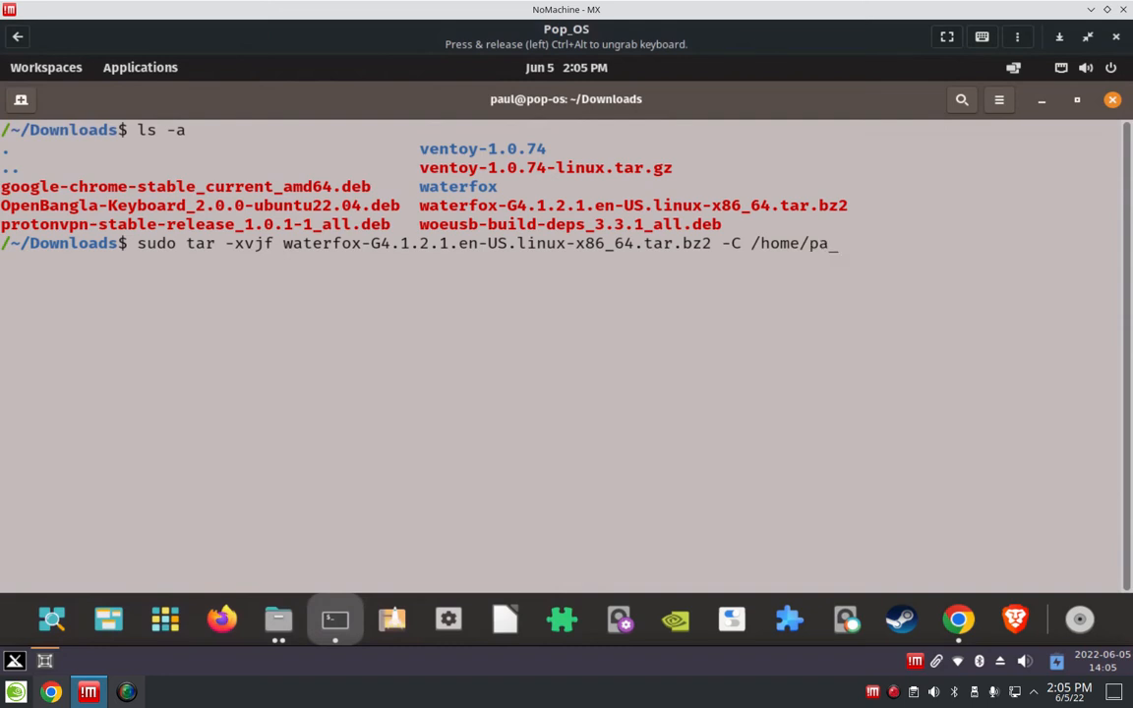
pyautogui.write('ul/')
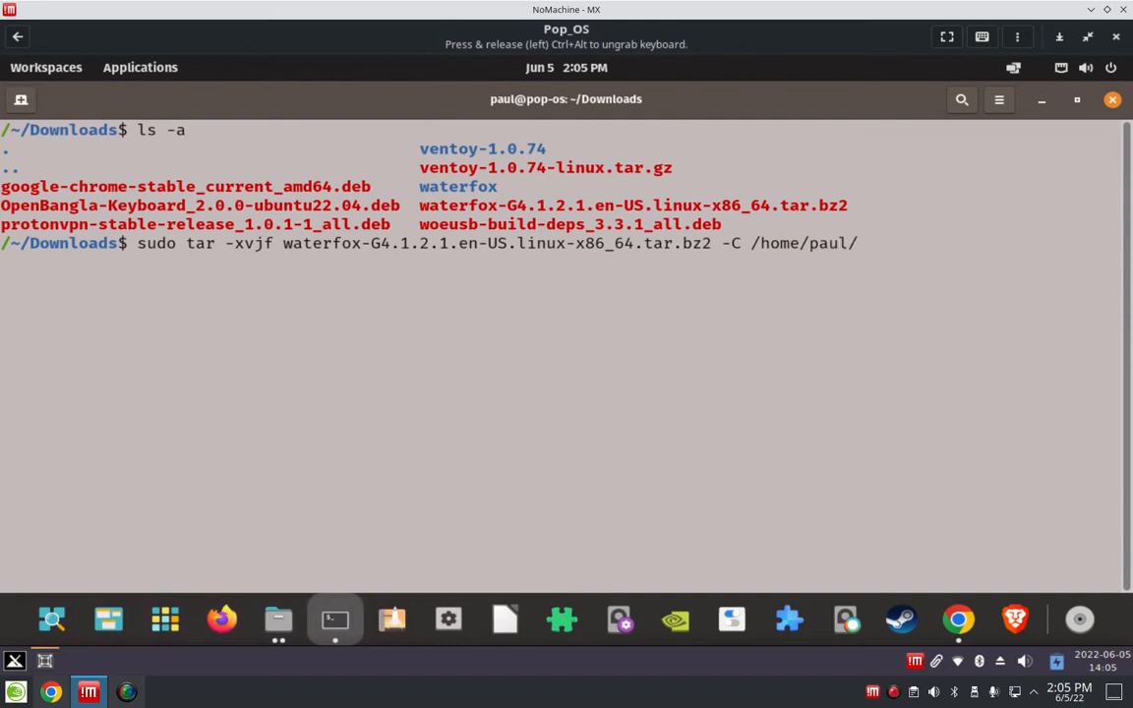
pyautogui.write('D')
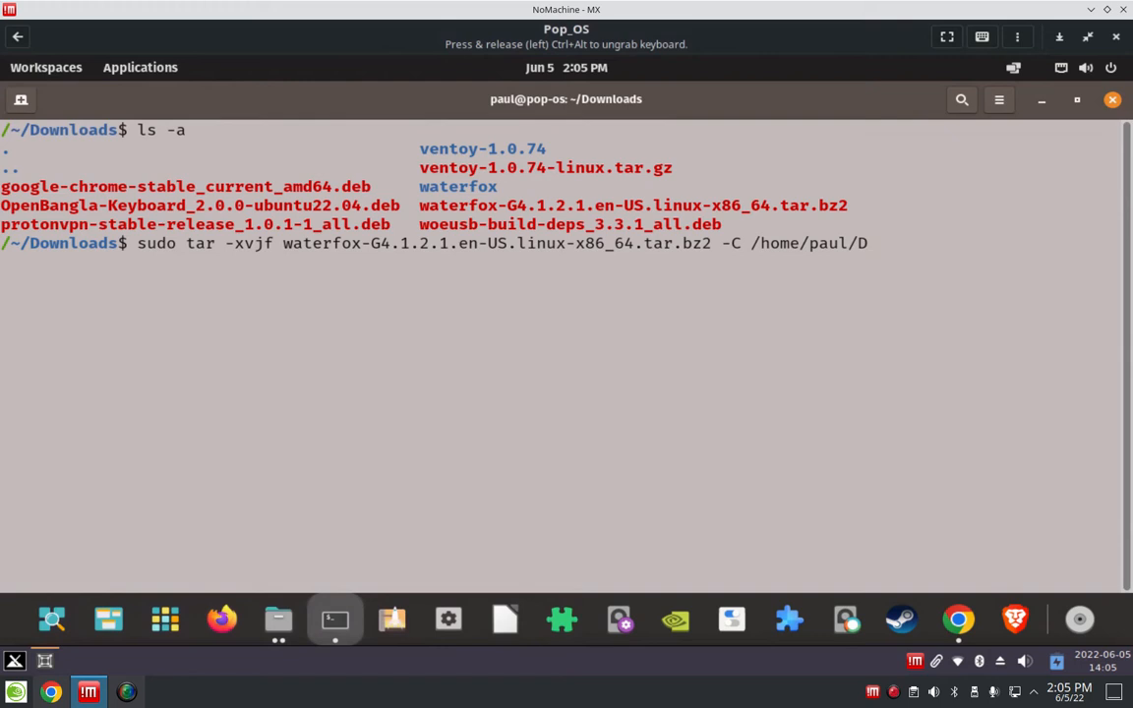
pyautogui.write('esktop/')
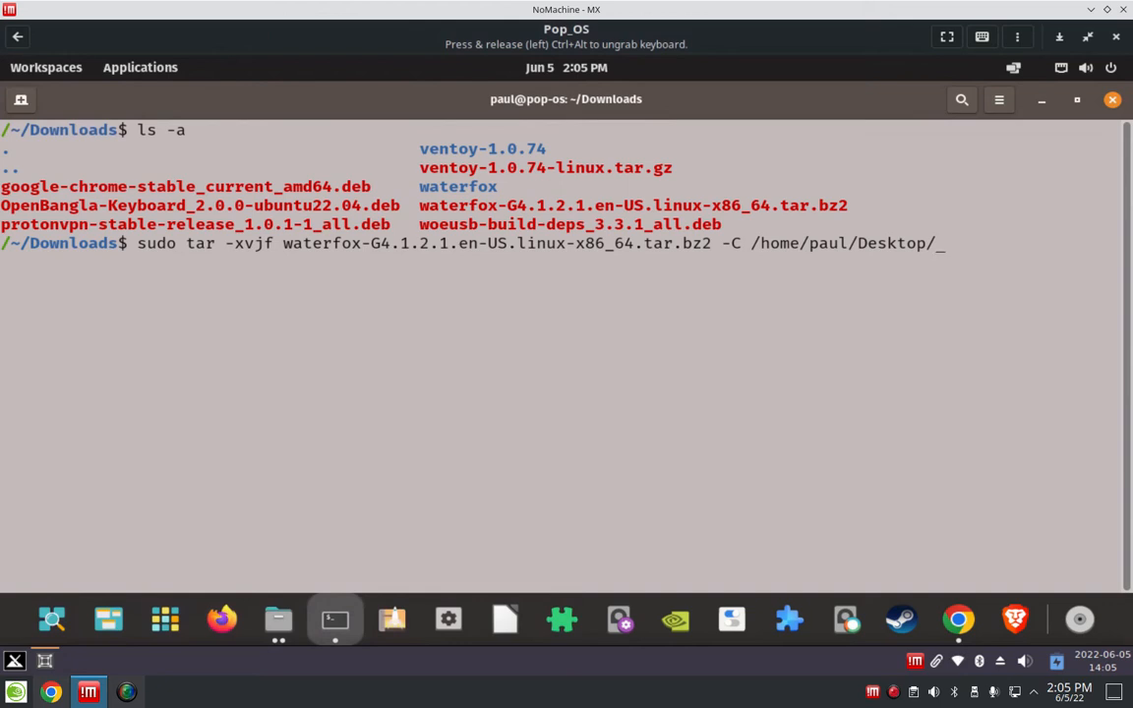
pyautogui.write('Wa')
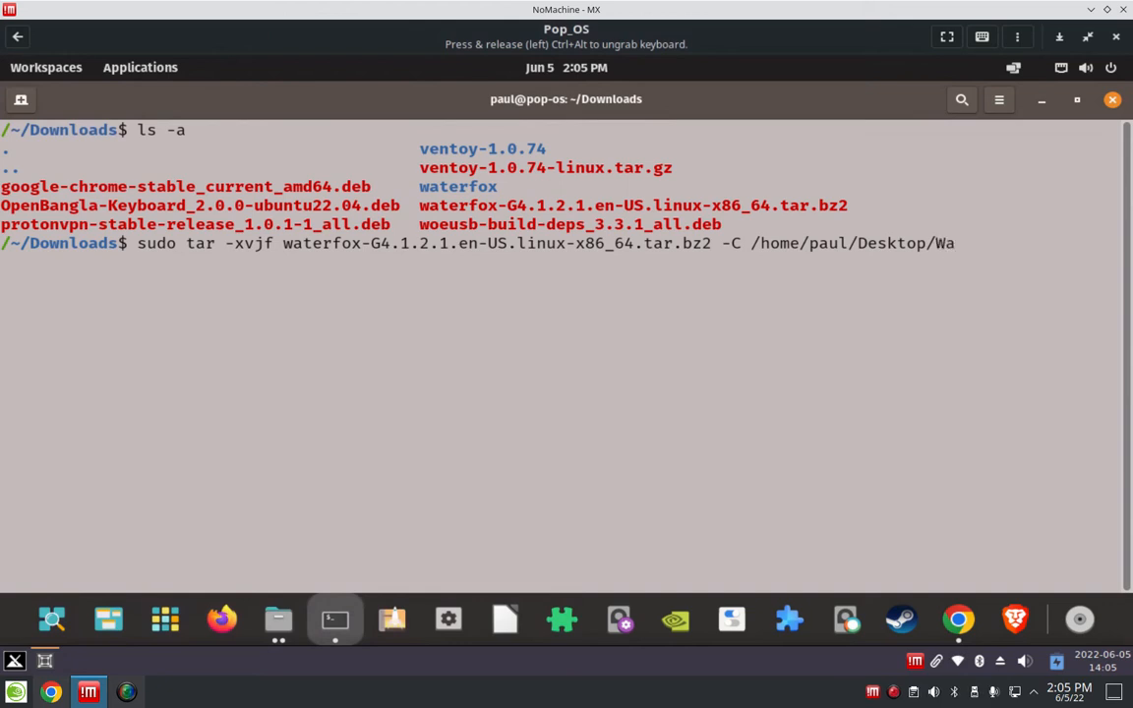
pyautogui.write('terfox/')
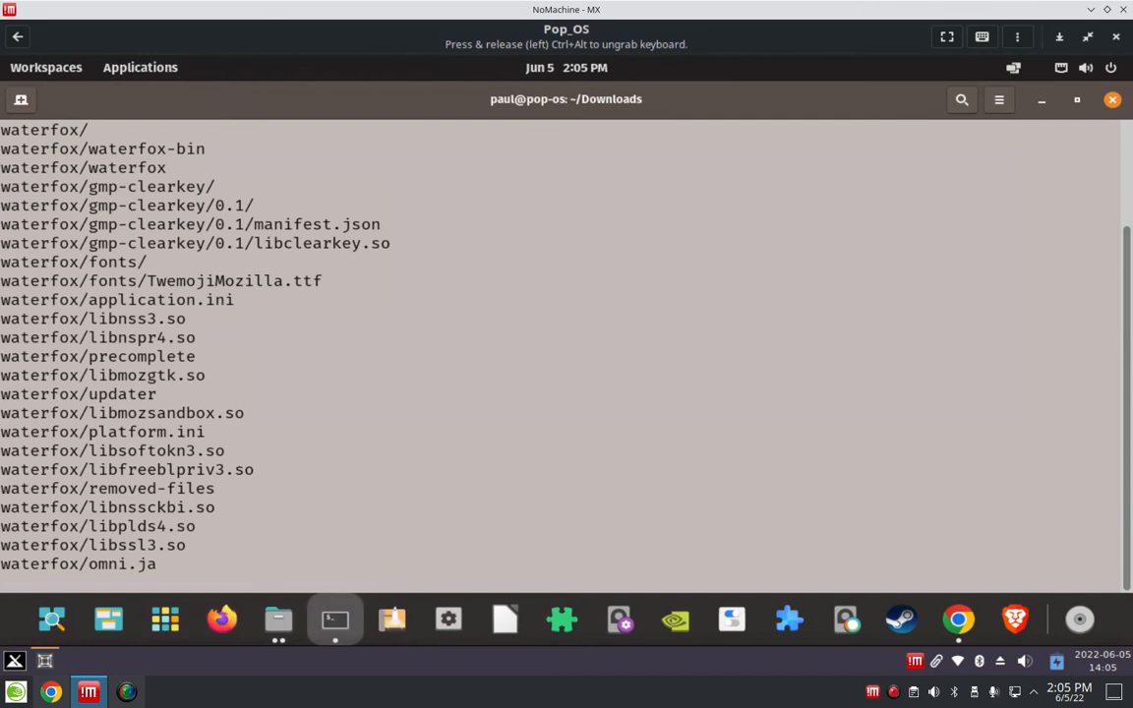
# Review the extracted waterfox file listing and enter ls -a at the prompt
pyautogui.scroll(-3)
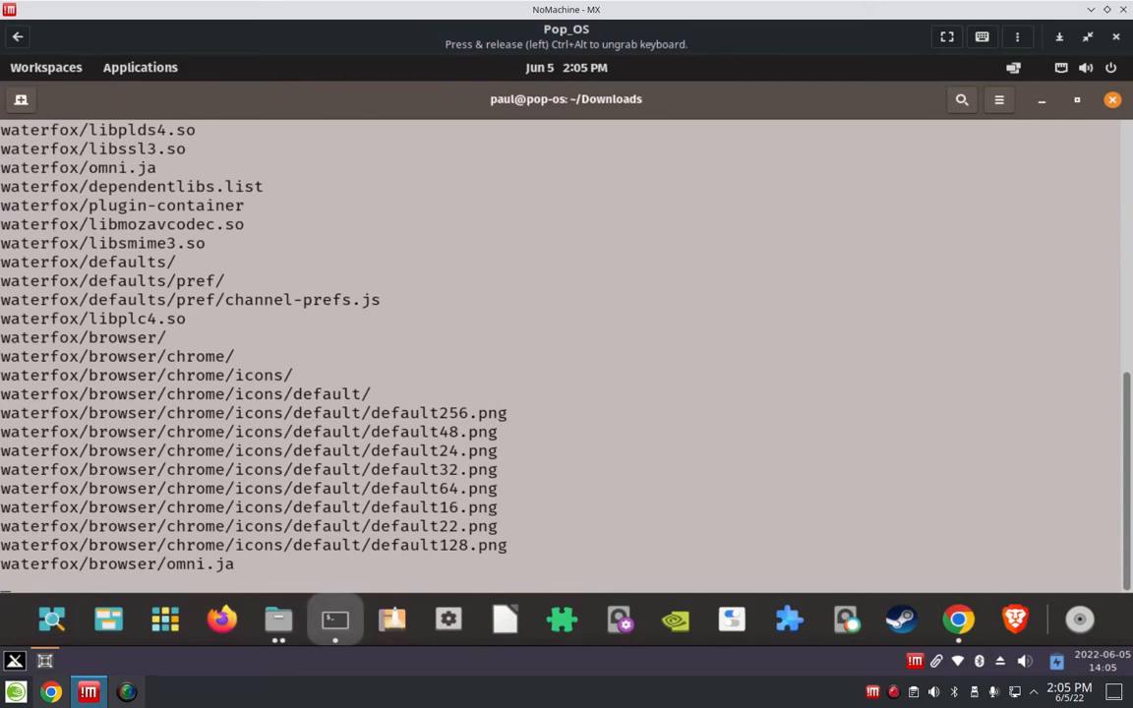
pyautogui.moveTo(645, 389)
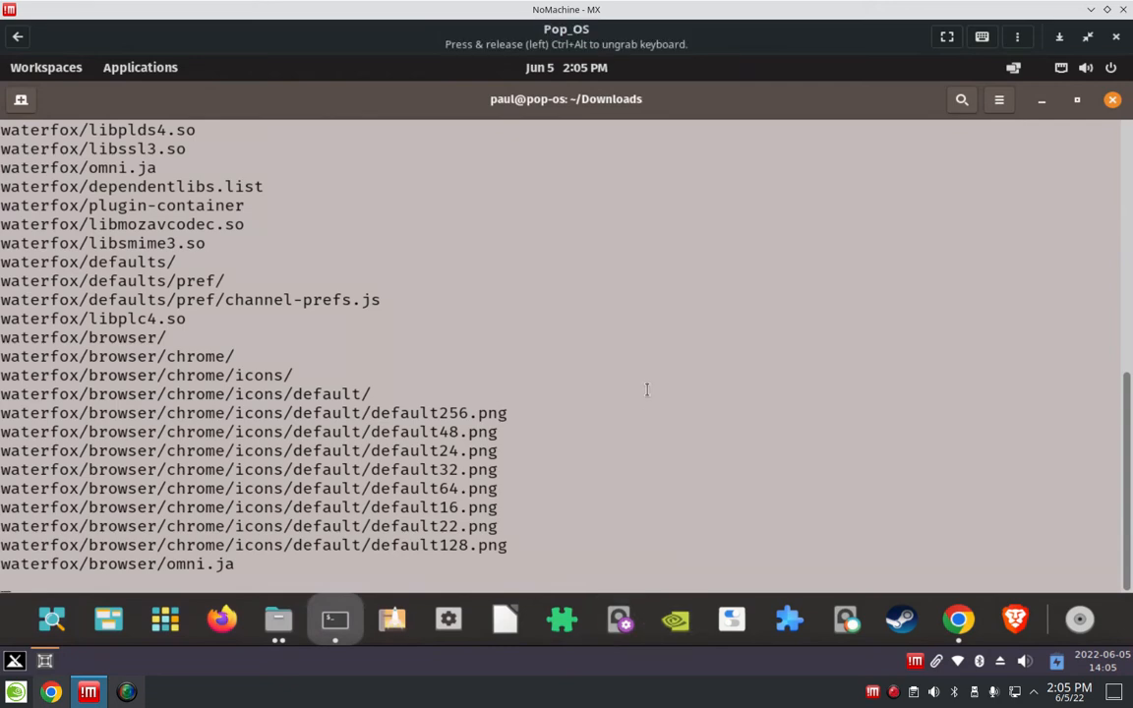
pyautogui.scroll(-3)
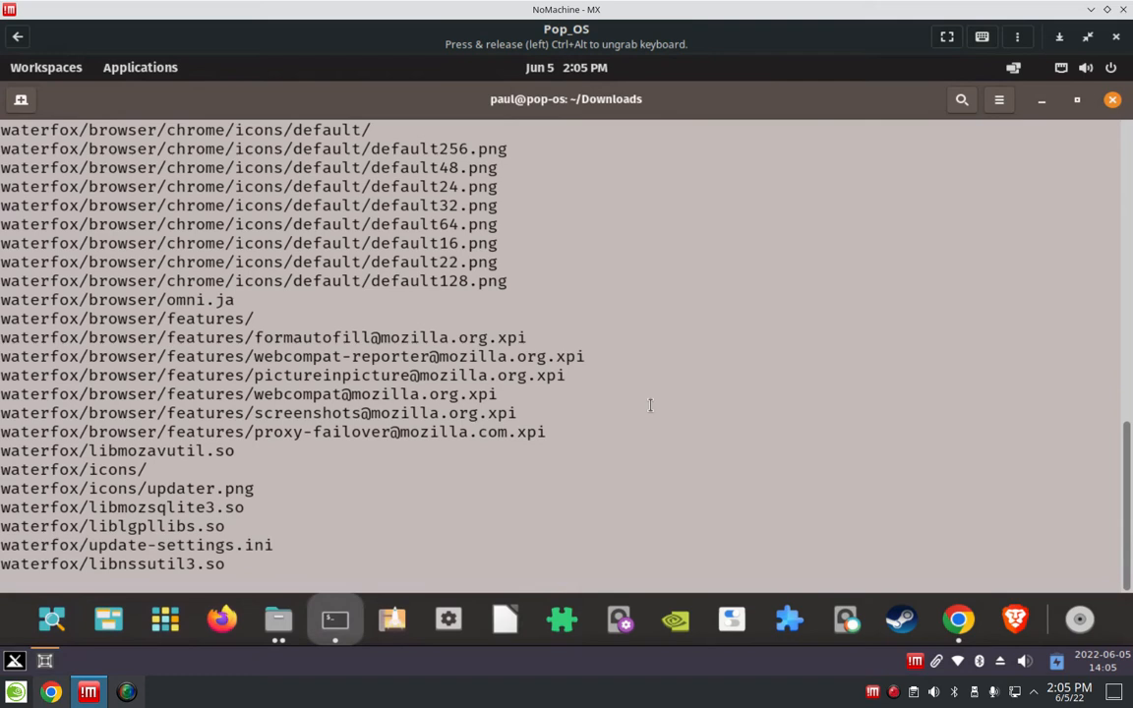
pyautogui.scroll(-3)
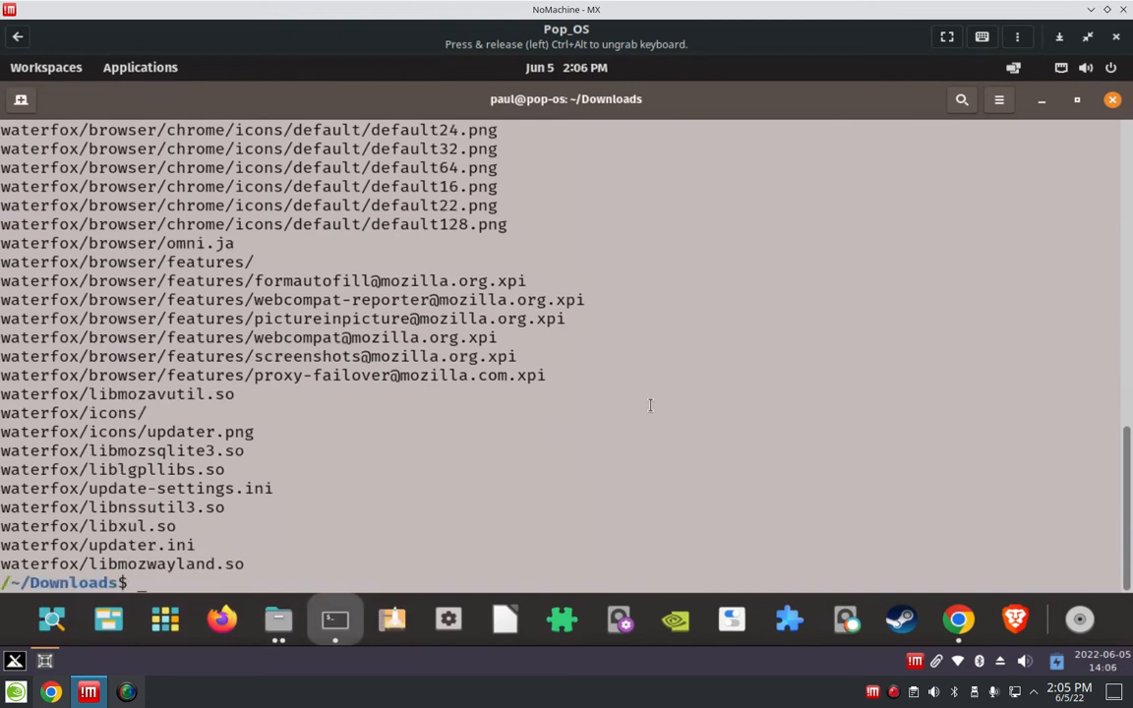
pyautogui.write('ls -a')
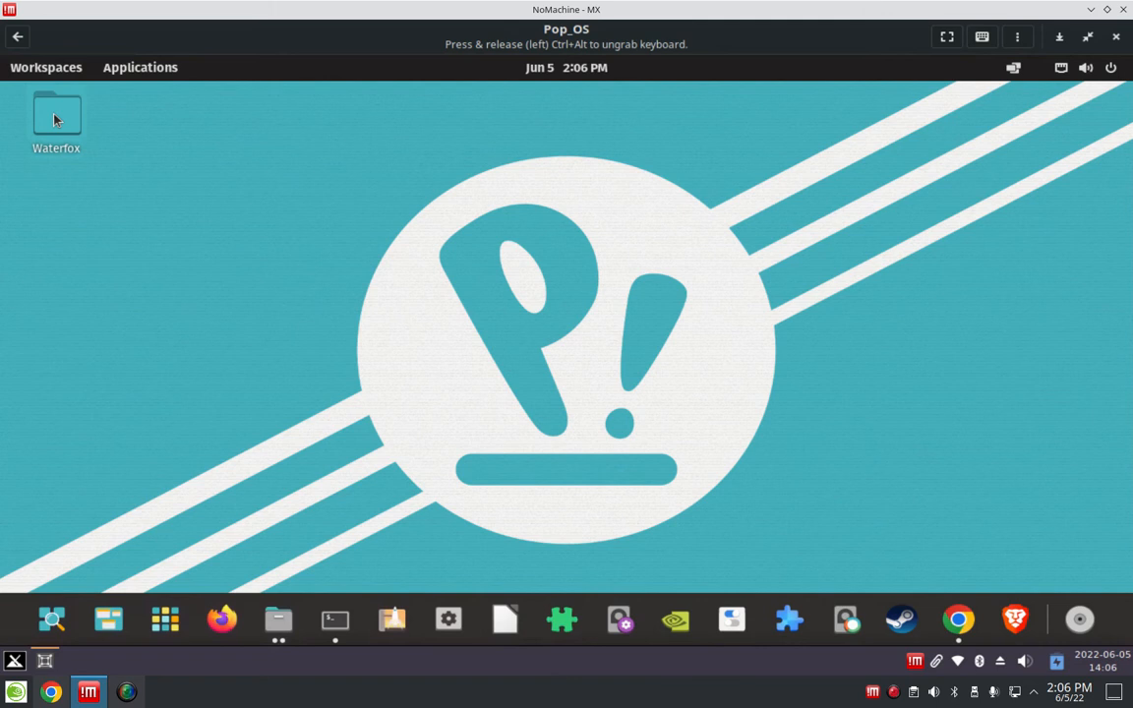
# Open the Desktop's Waterfox folder and the extracted waterfox folder inside it
pyautogui.doubleClick(55, 118)
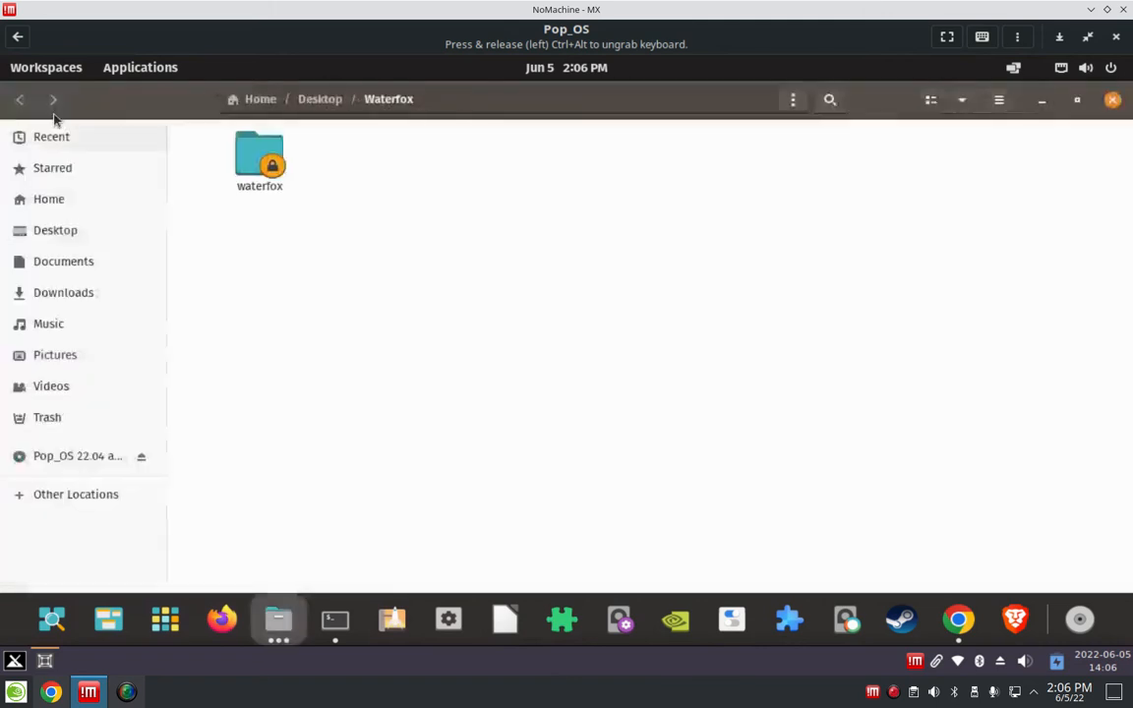
pyautogui.click(260, 157)
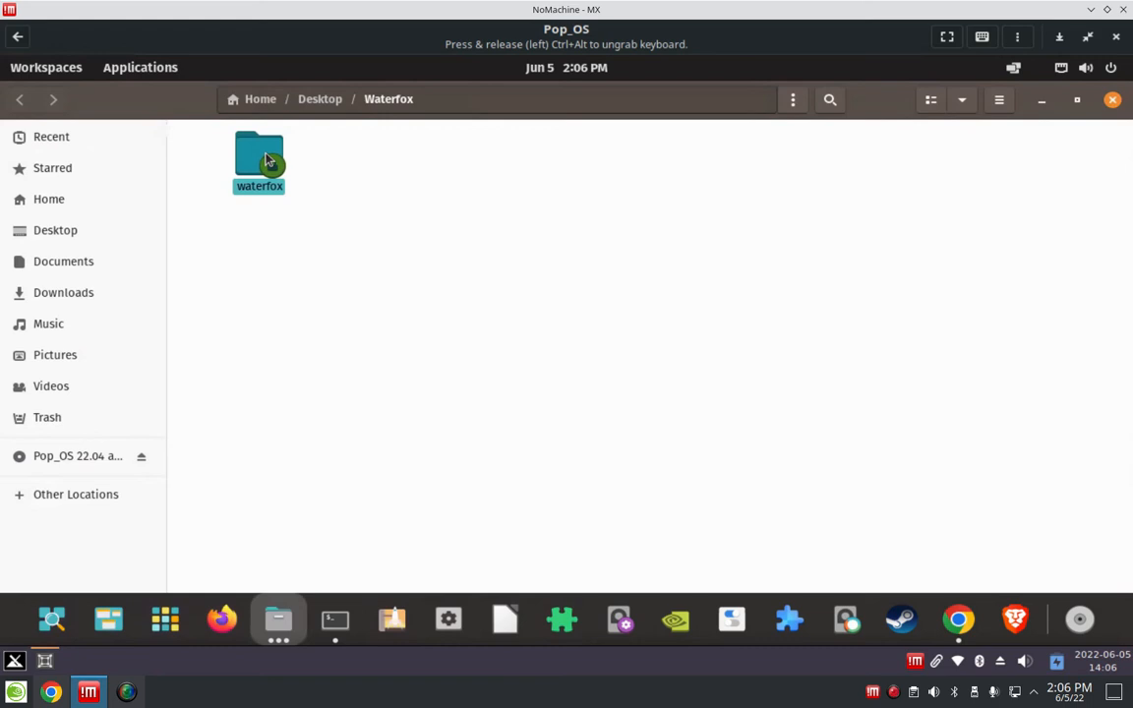
pyautogui.doubleClick(260, 157)
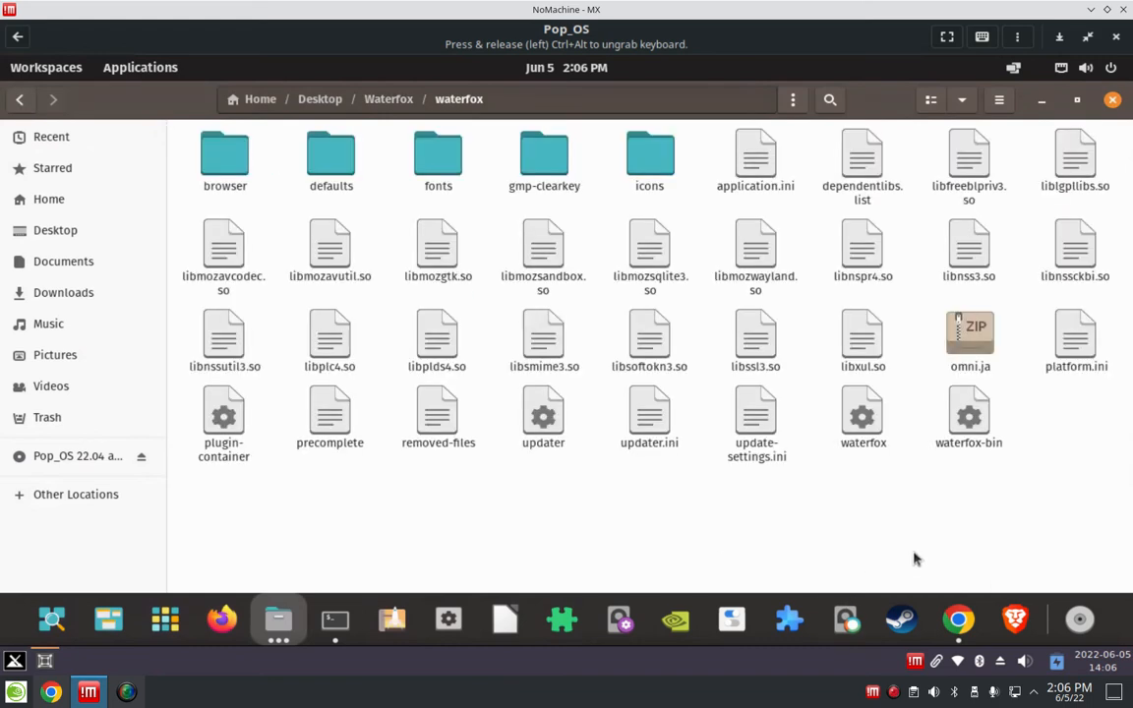
pyautogui.moveTo(862, 413)
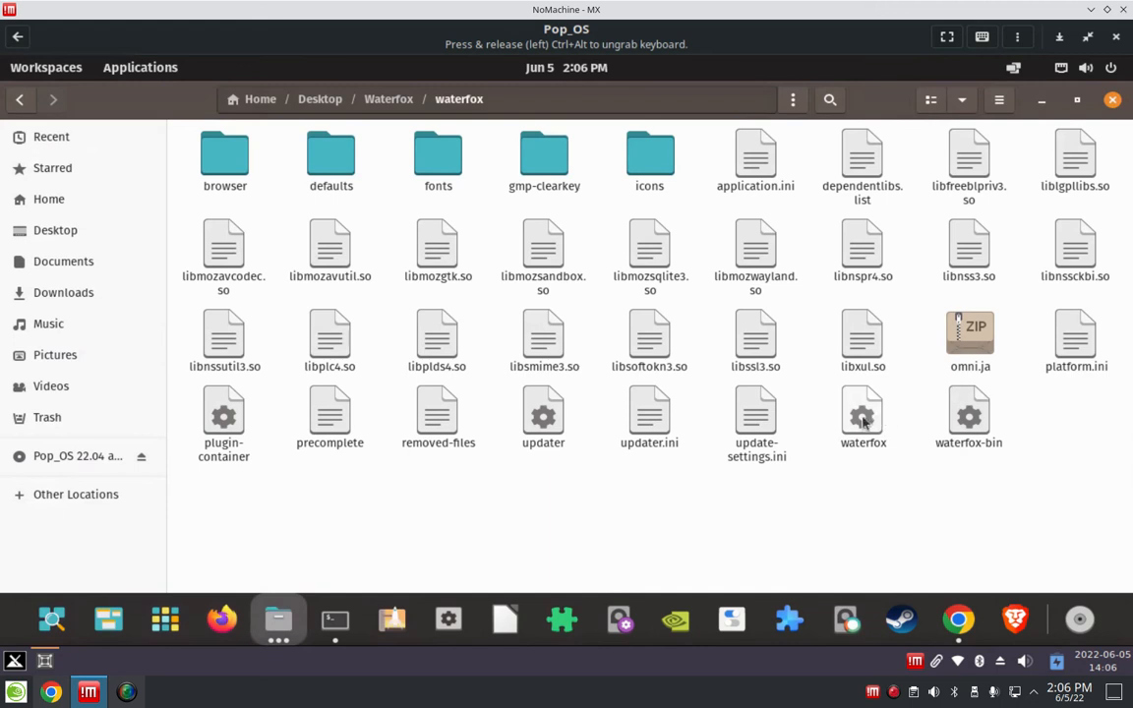
pyautogui.moveTo(982, 425)
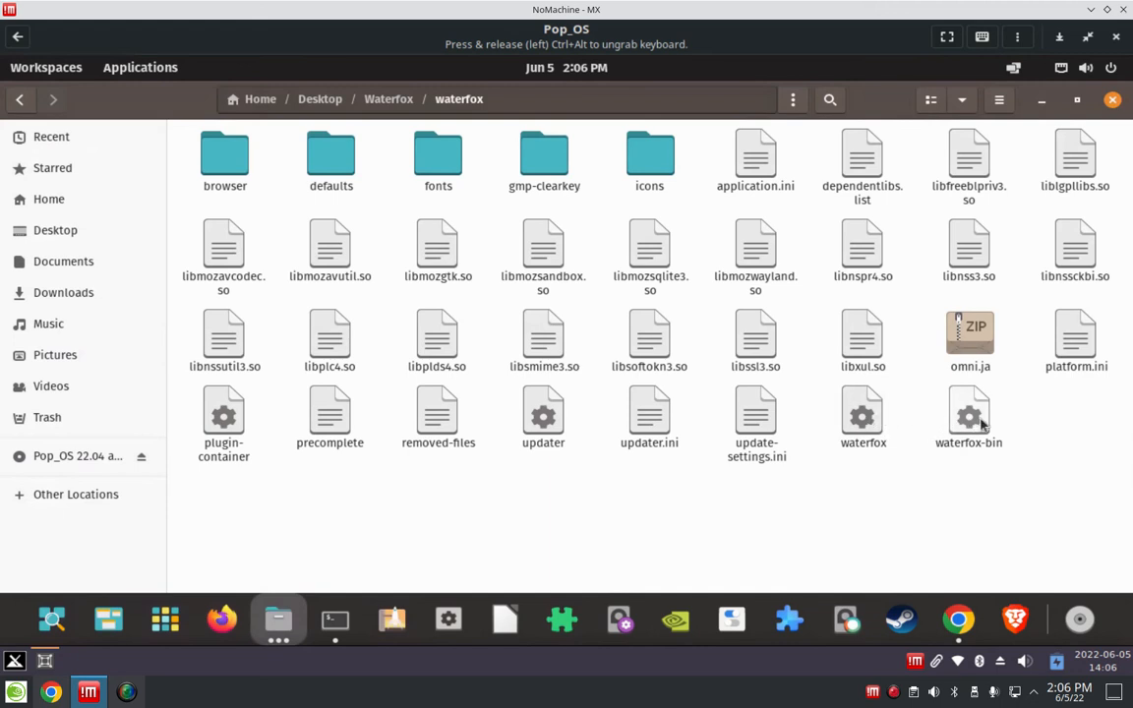
pyautogui.moveTo(893, 425)
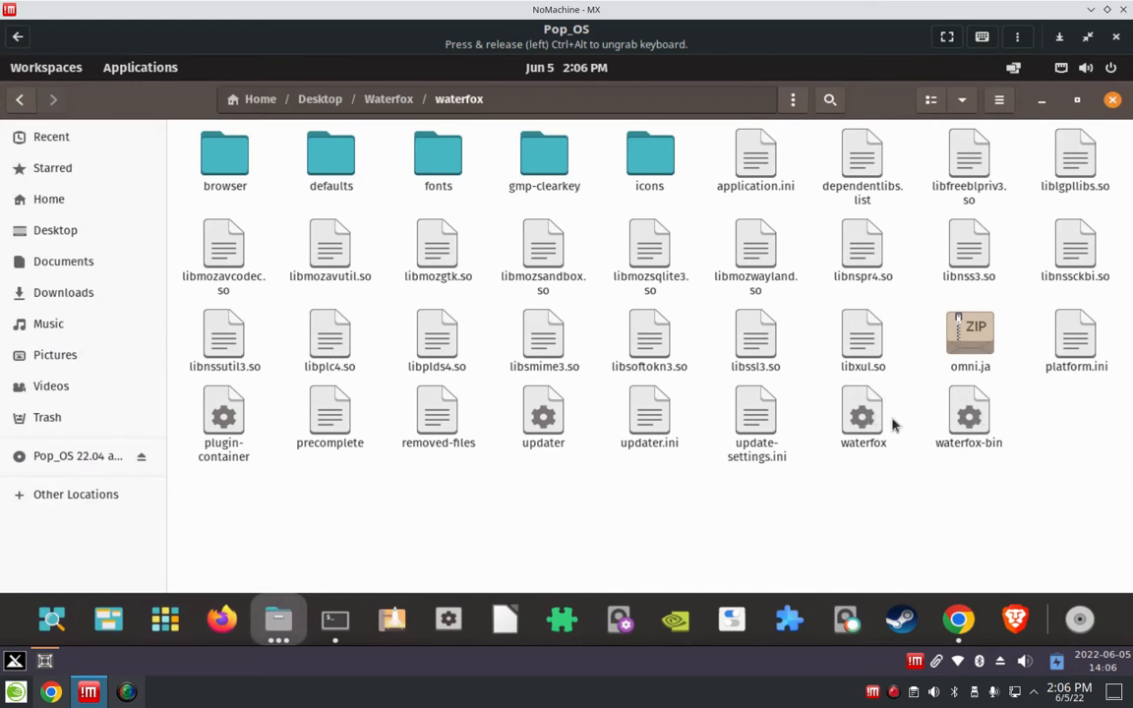
# Locate the waterfox executable among the folder's libraries and ini files
pyautogui.click(862, 413)
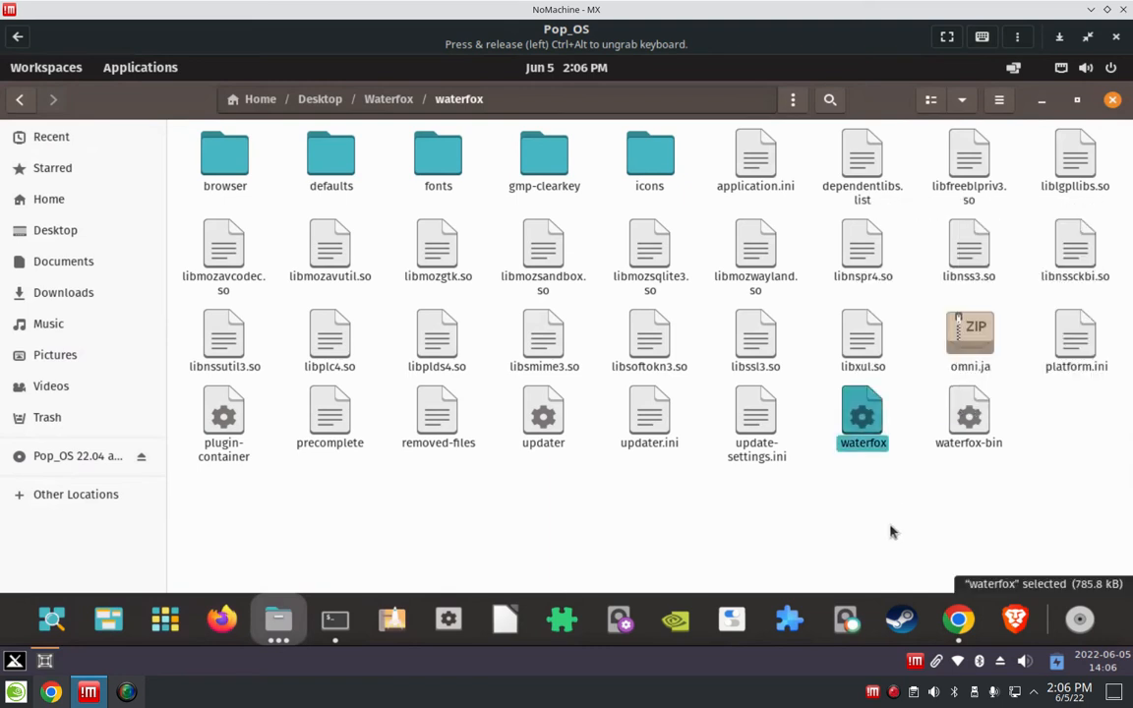
pyautogui.click(893, 531)
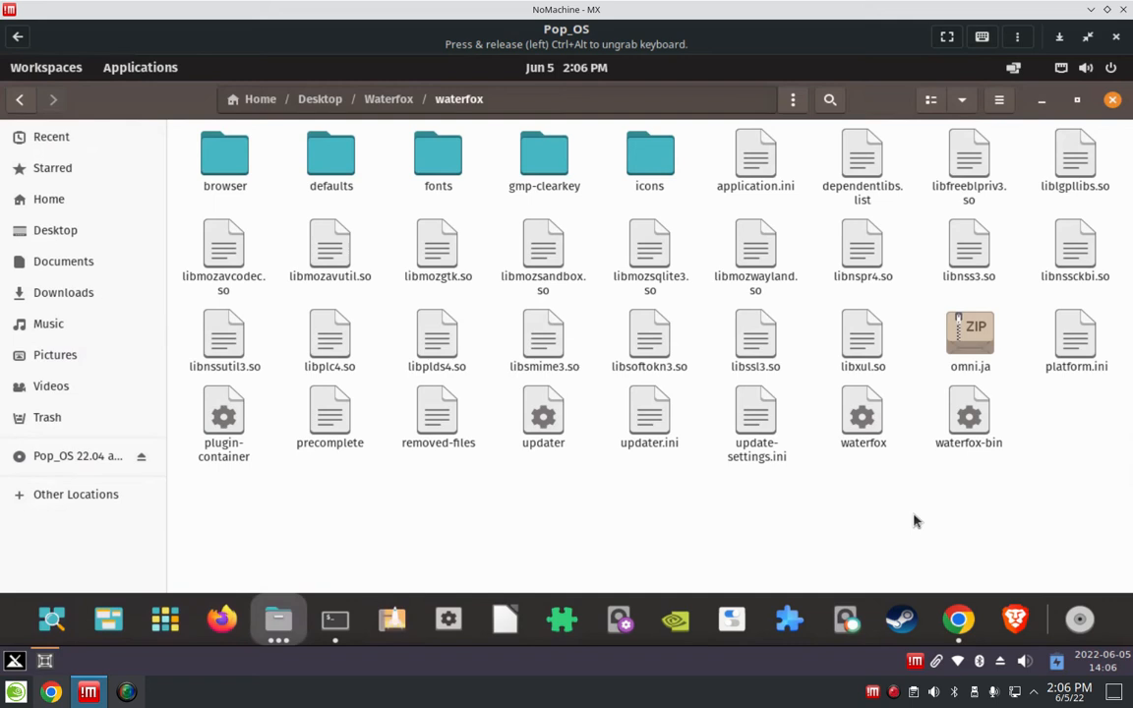
# Bring up the context menu of actions for the waterfox executable
pyautogui.rightClick(861, 417)
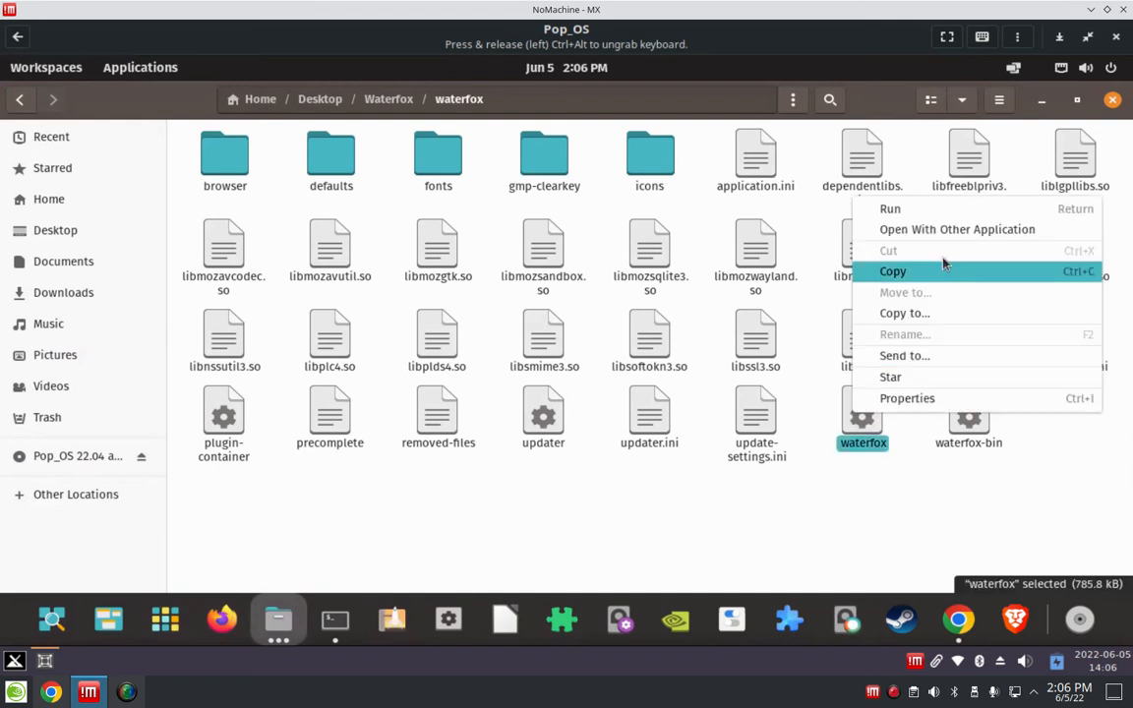
pyautogui.rightClick(968, 416)
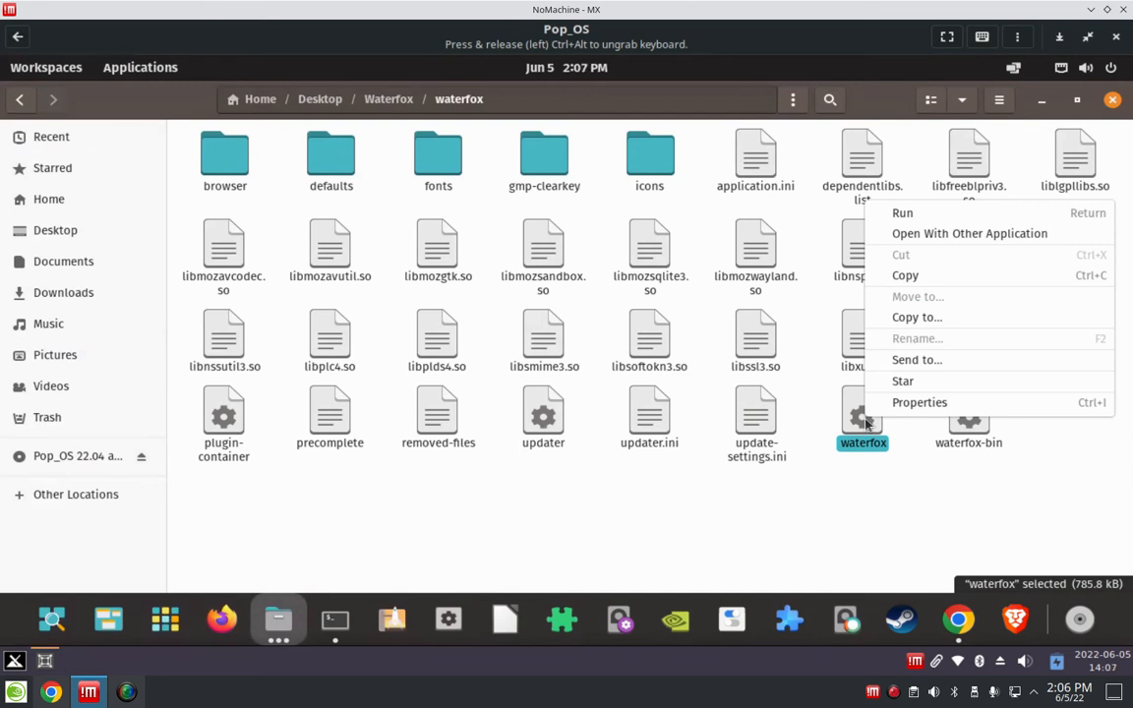
pyautogui.moveTo(934, 206)
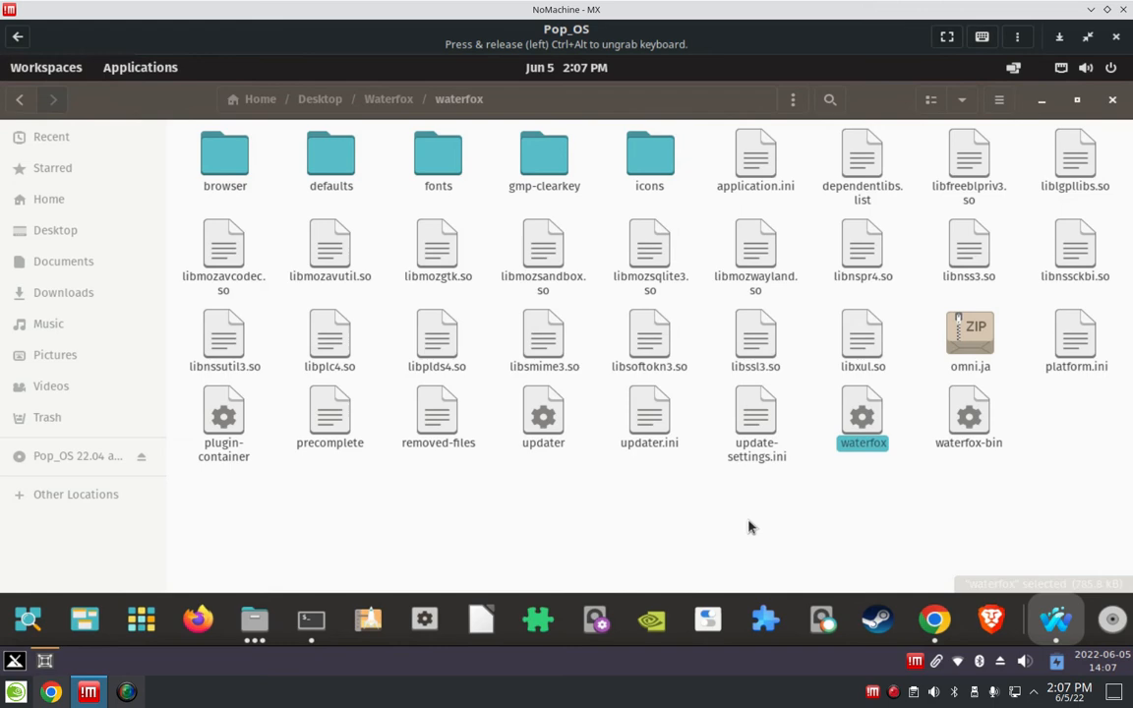
# Run the waterfox executable and show the browser window with its new-tab start page
pyautogui.doubleClick(862, 416)
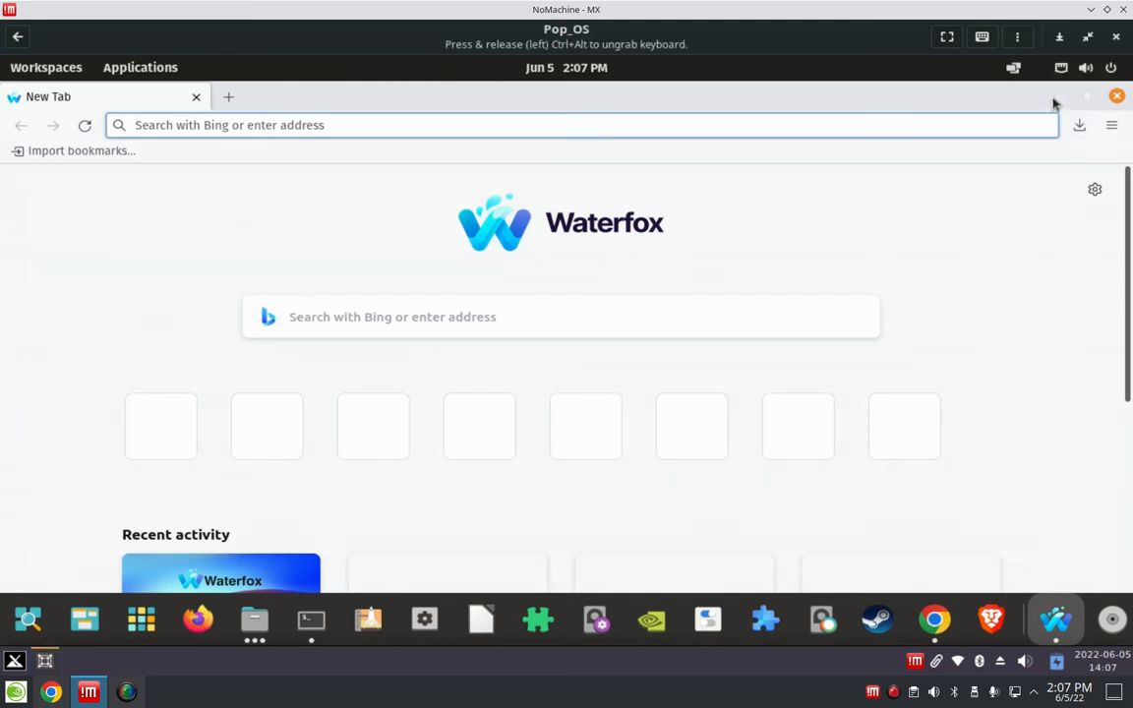
pyautogui.click(254, 620)
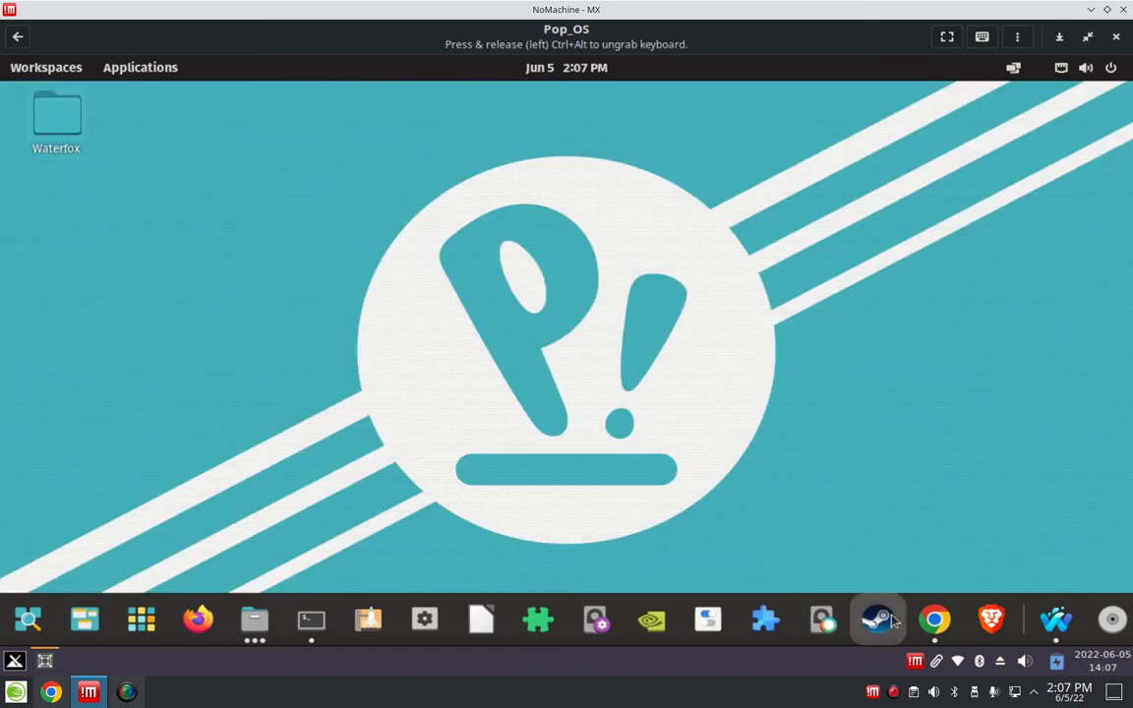
pyautogui.moveTo(1054, 620)
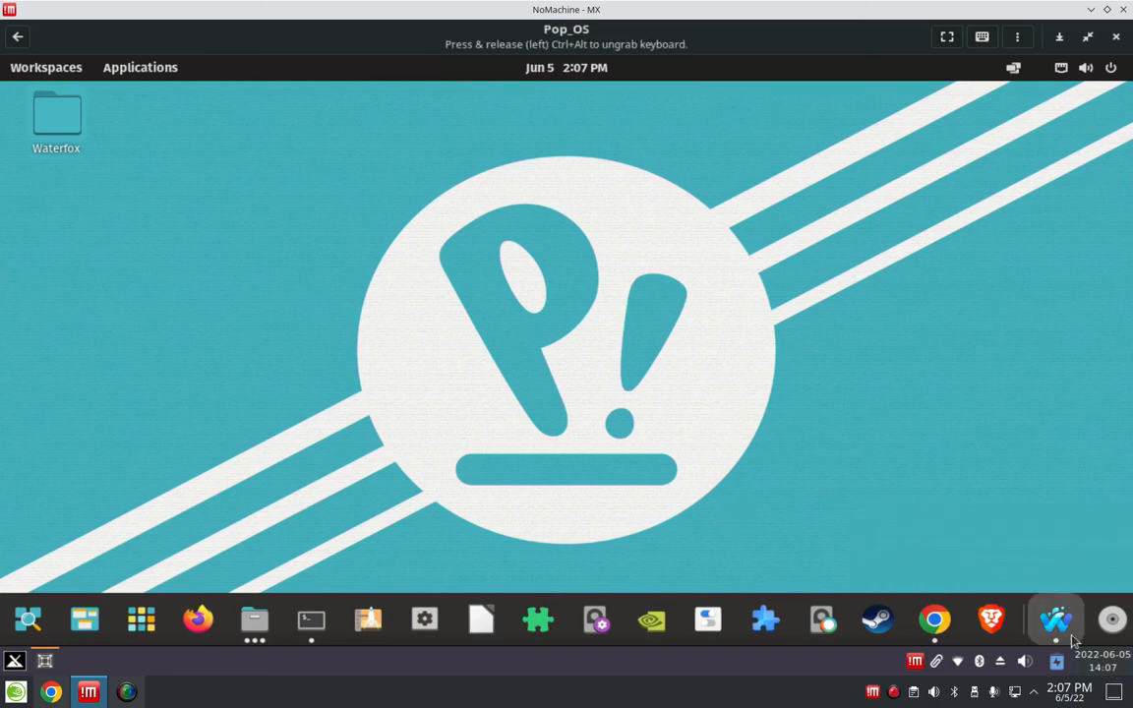
pyautogui.click(1054, 619)
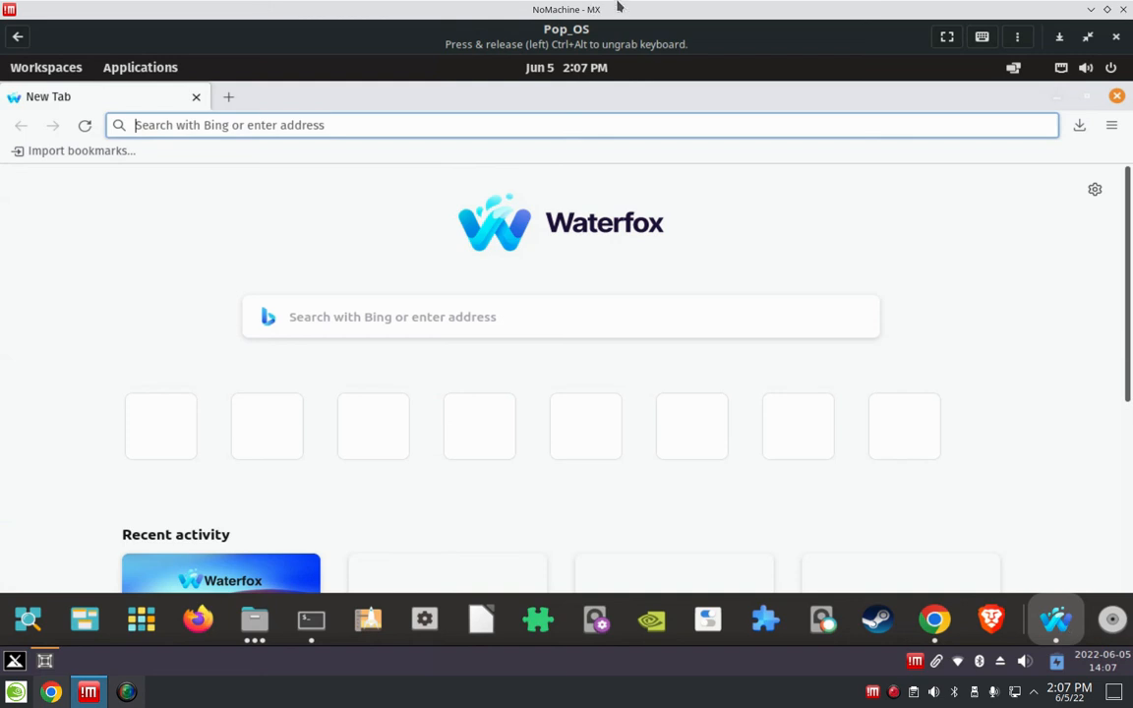